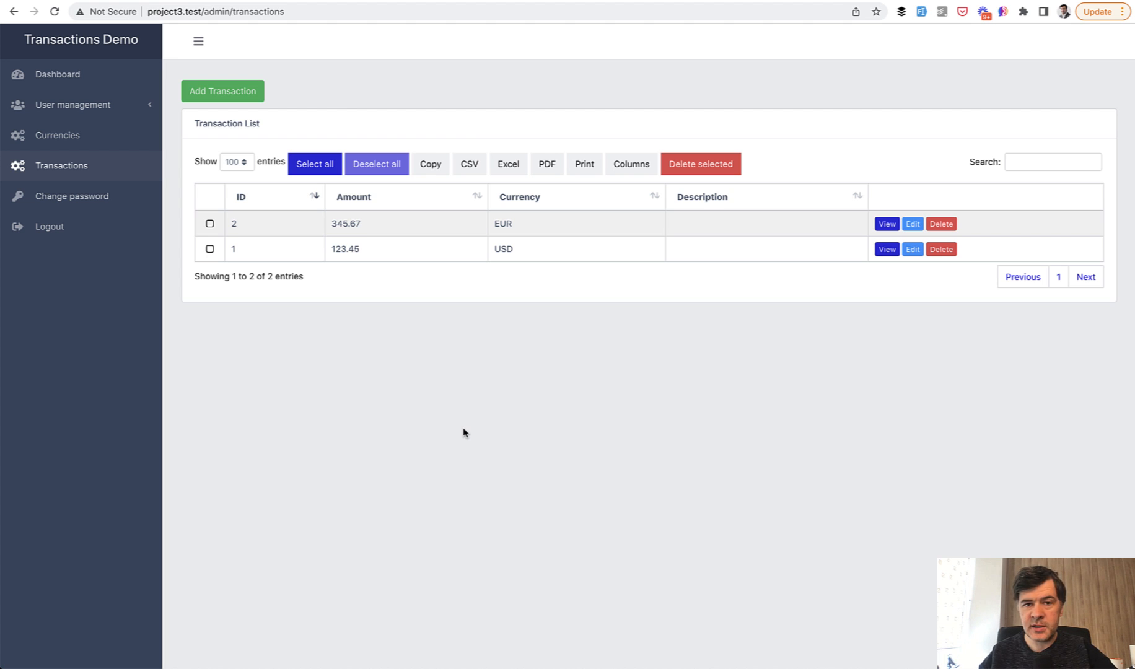
{"action": "mouse_move", "coordinate": [75, 127]}
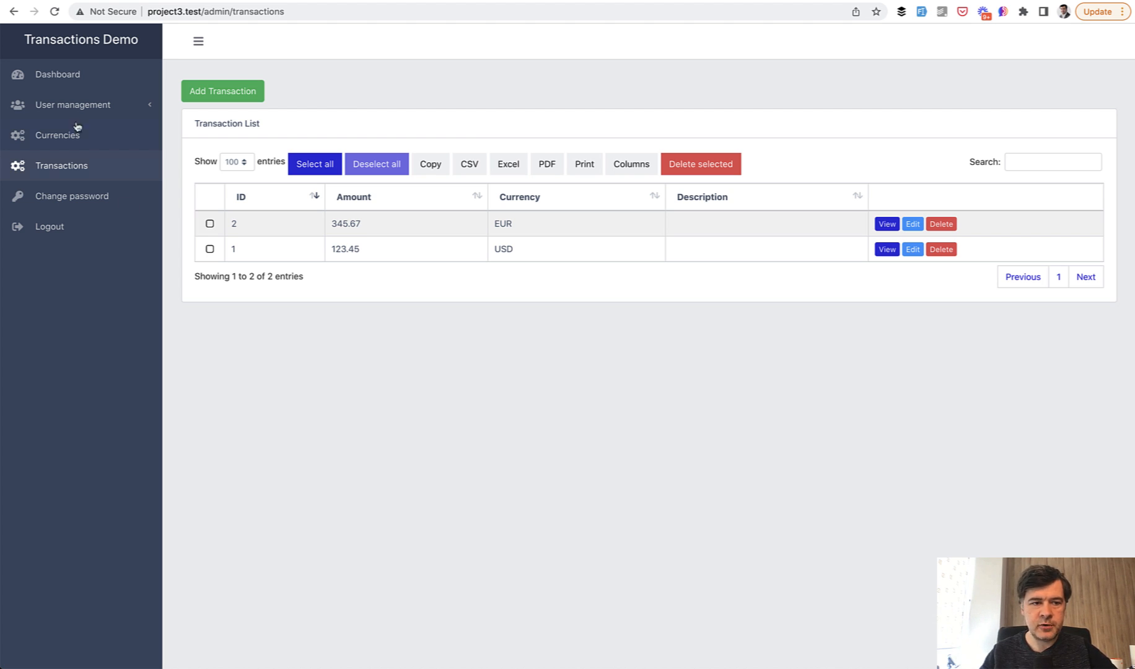
Switch from the Transactions list to the Currencies list showing USD, EUR and GBP.
{"action": "left_click", "coordinate": [57, 135]}
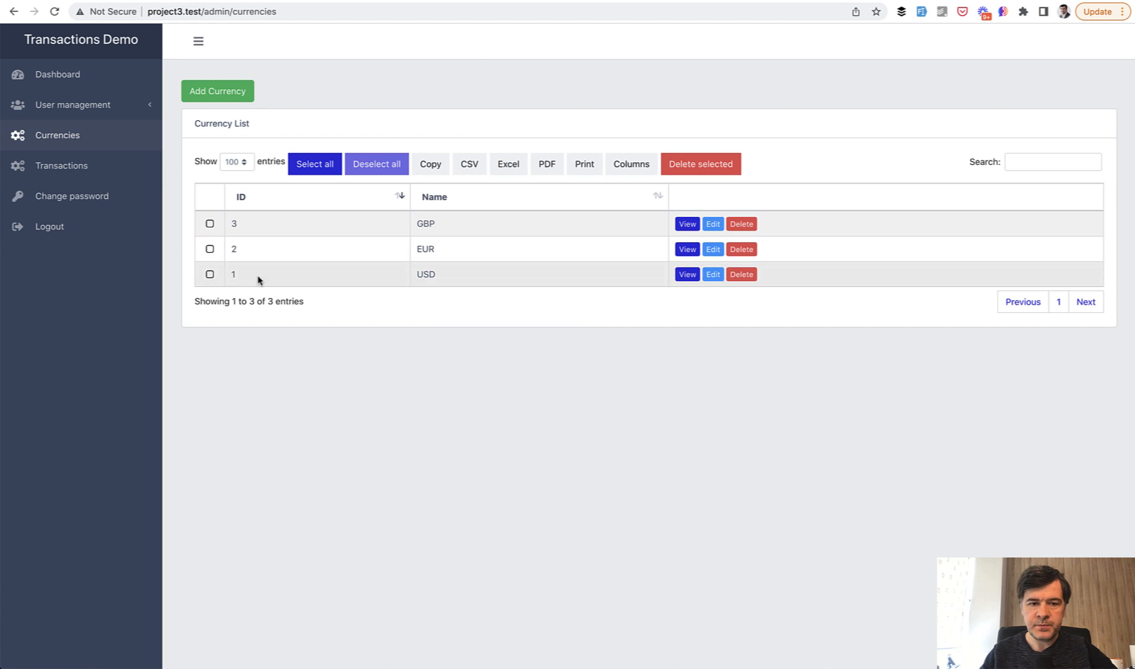
{"action": "mouse_move", "coordinate": [556, 369]}
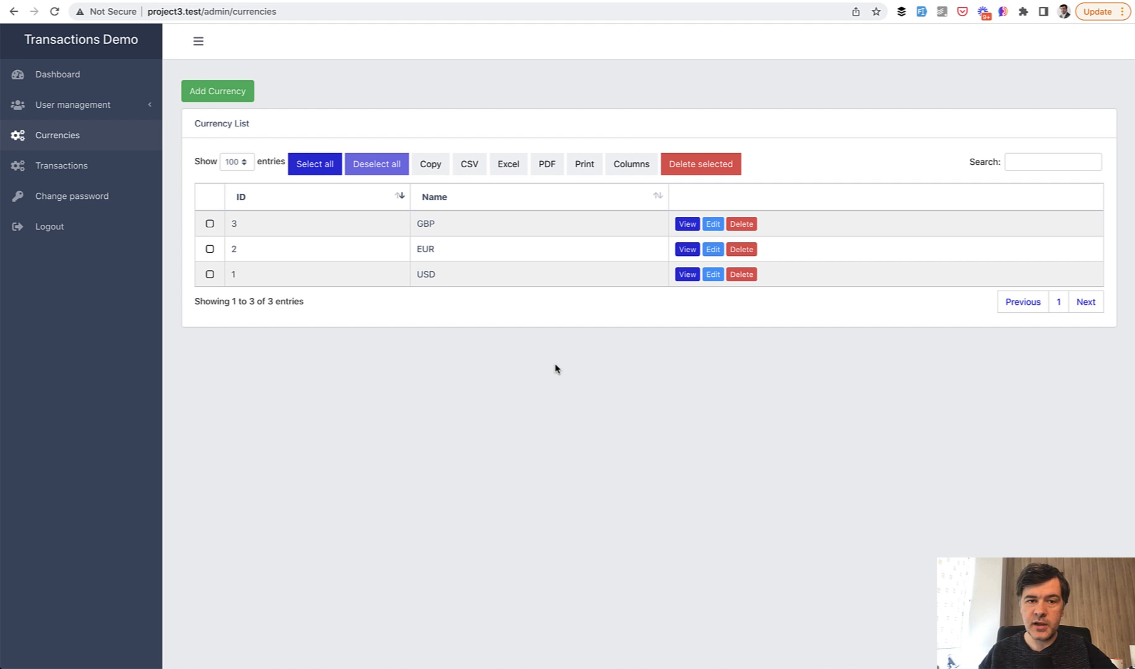
{"action": "mouse_move", "coordinate": [460, 389]}
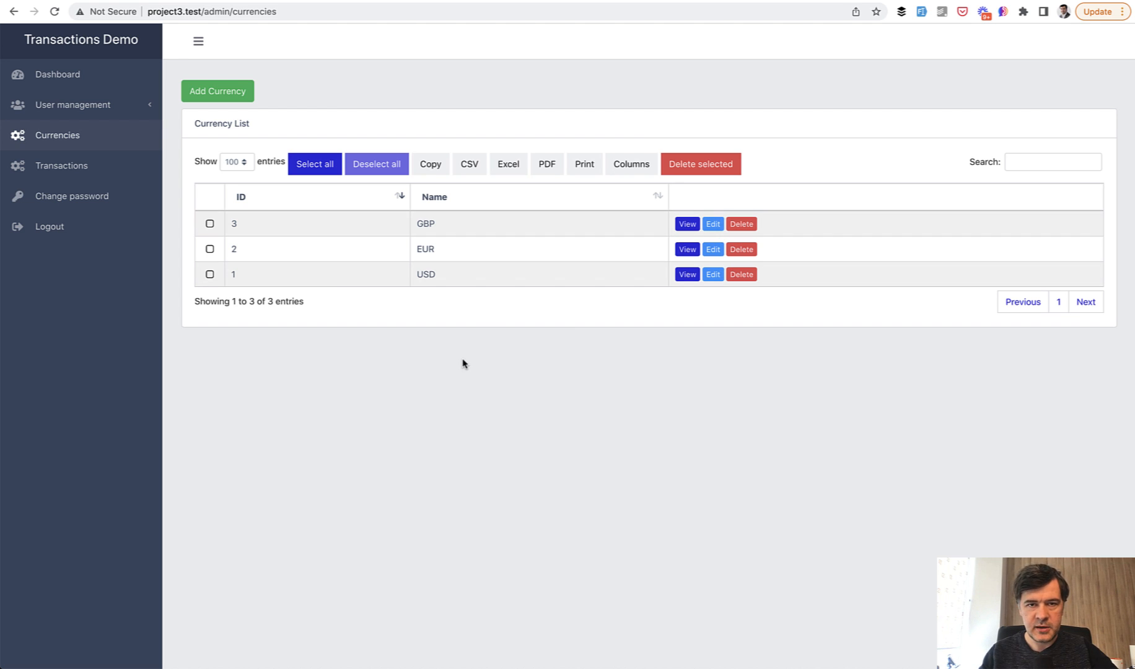
{"action": "mouse_move", "coordinate": [560, 329]}
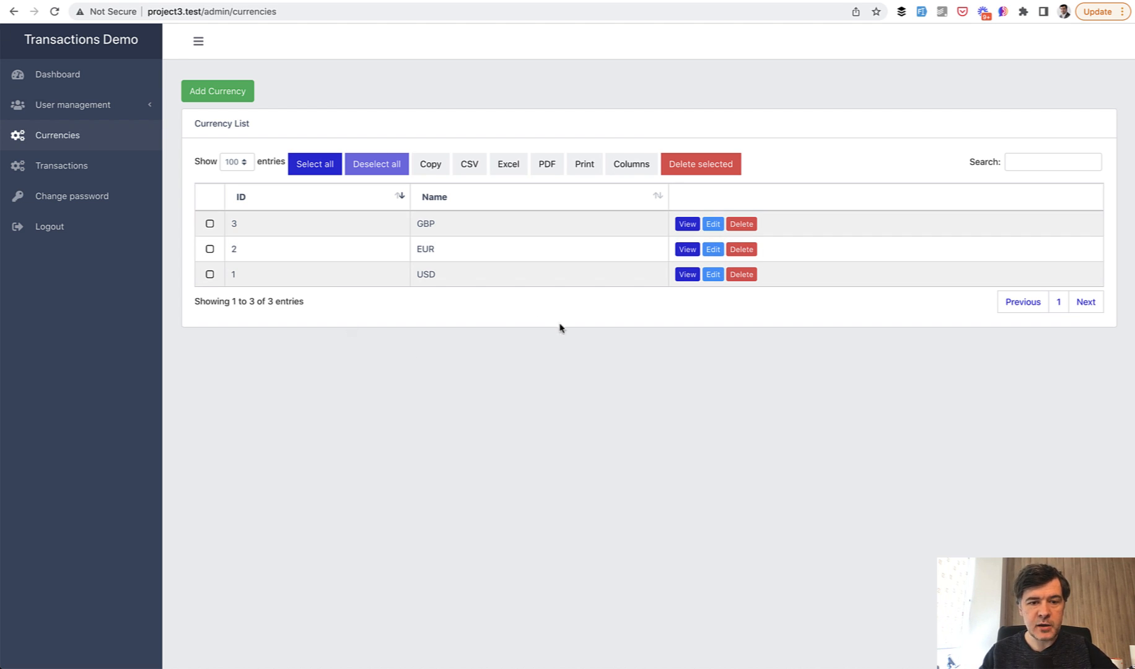
{"action": "mouse_move", "coordinate": [422, 344]}
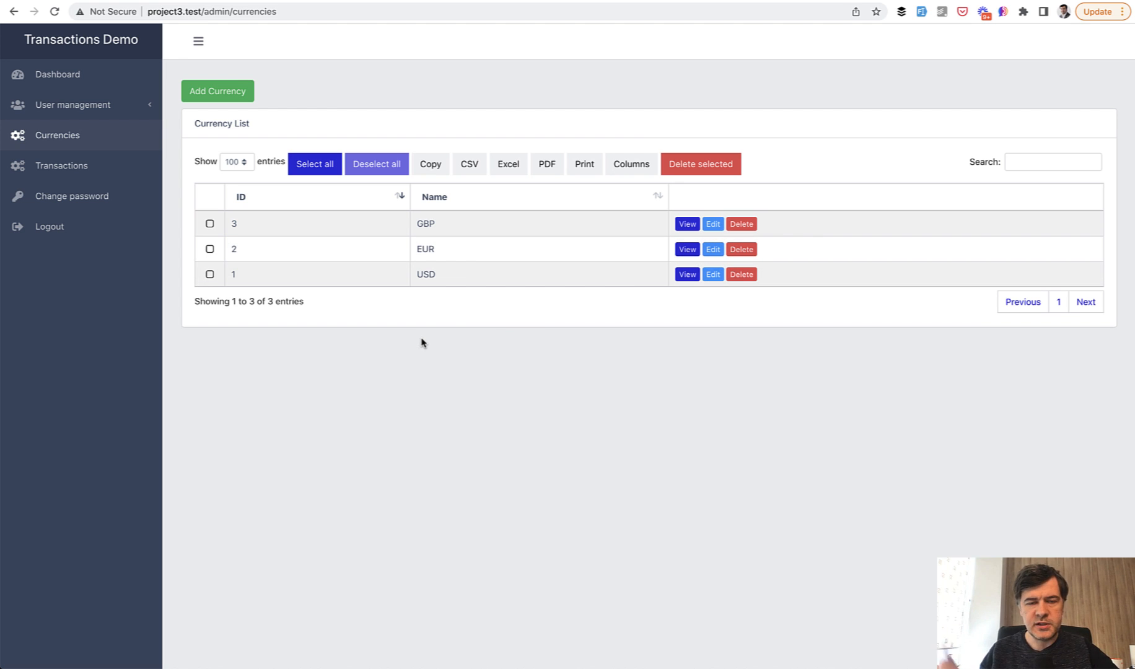
{"action": "mouse_move", "coordinate": [472, 465]}
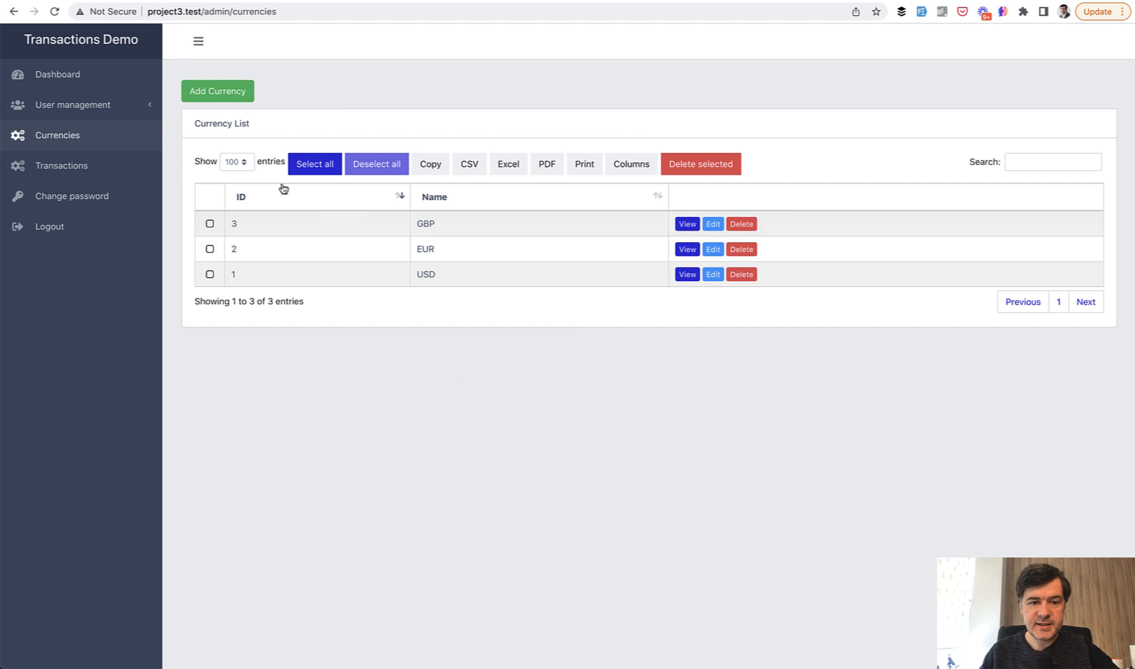
{"action": "left_click", "coordinate": [62, 165]}
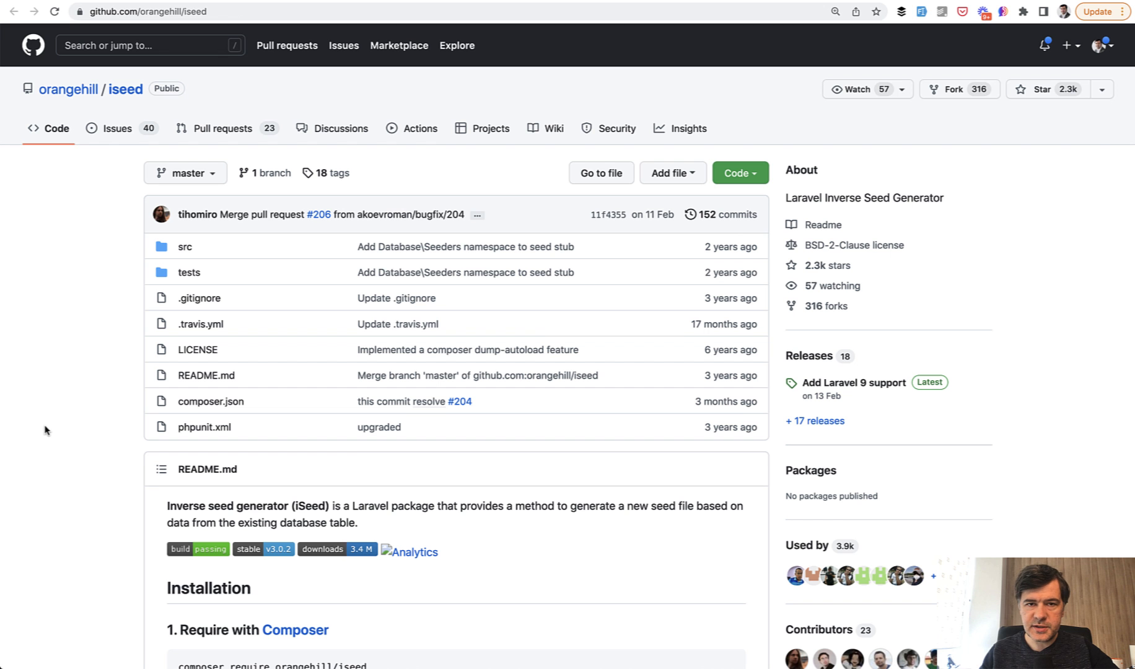
{"action": "mouse_move", "coordinate": [92, 397]}
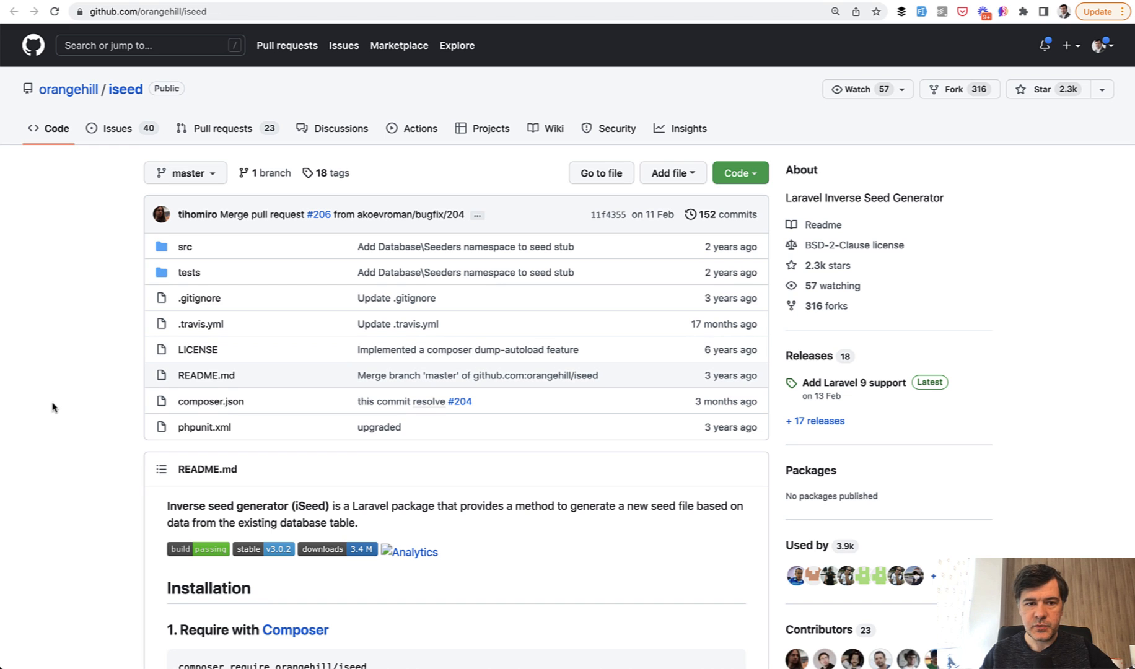
Scroll the iseed README to the Installation section with the composer require command.
{"action": "scroll", "scroll_direction": "down", "scroll_amount": 3}
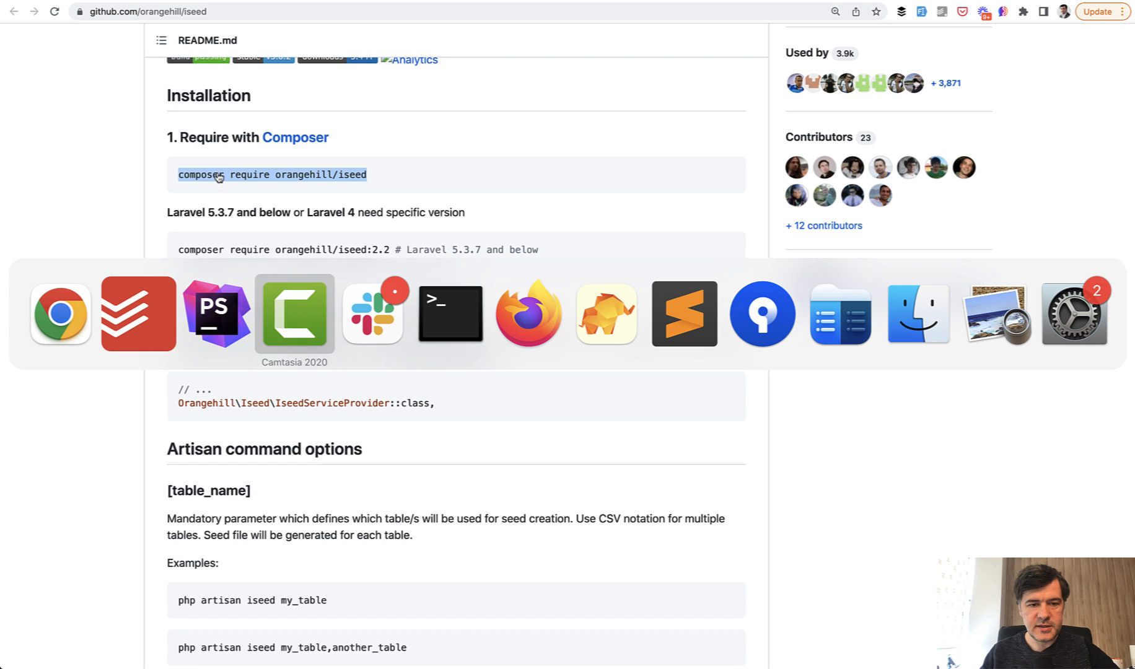
Run 'php artisan iseed currencies' in Terminal to generate a seeder from the currencies table.
{"action": "left_click", "coordinate": [449, 315]}
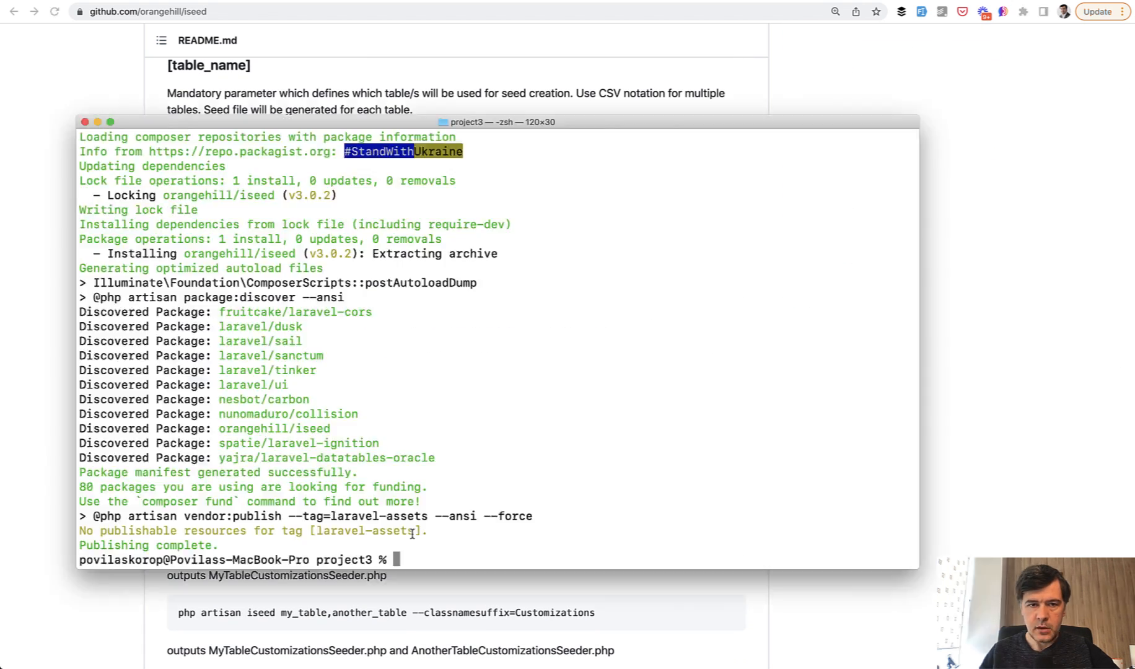
{"action": "type", "text": "php artisan"}
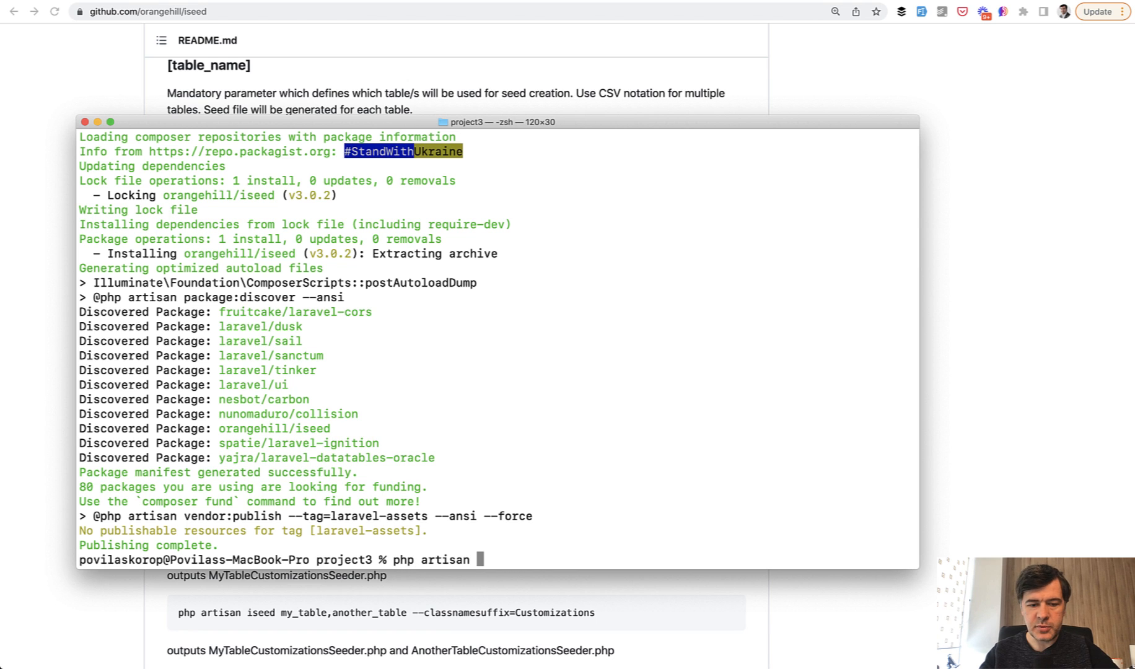
{"action": "type", "text": "iseed cu"}
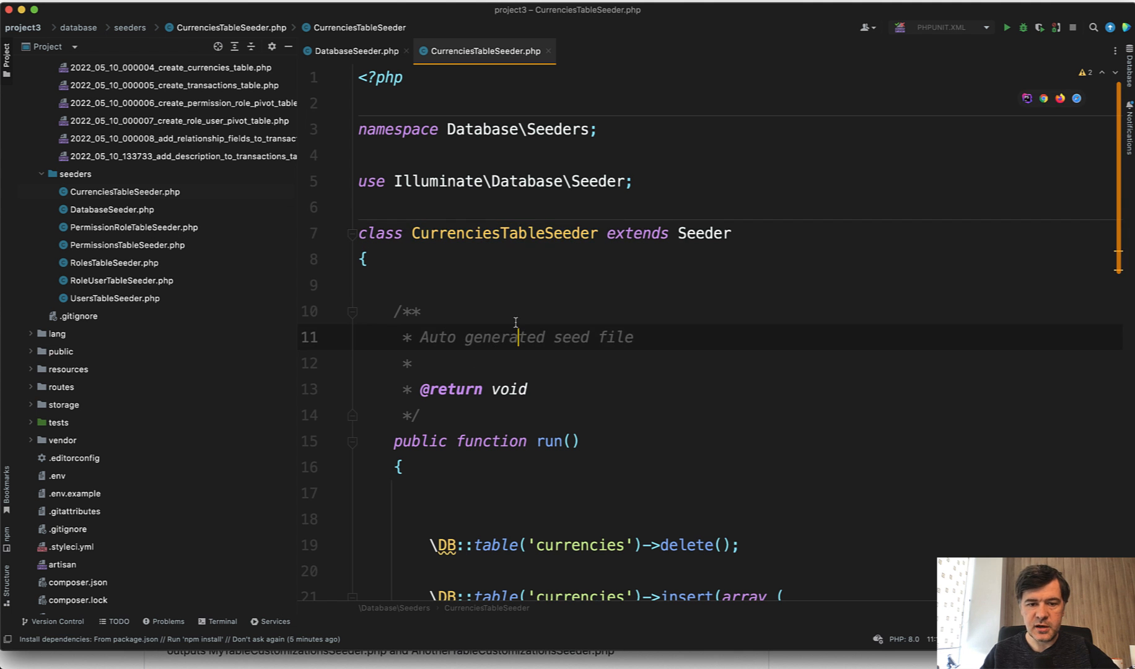
Review CurrenciesTableSeeder's USD, EUR and GBP insert array, then switch to DatabaseSeeder.php.
{"action": "scroll", "scroll_direction": "down", "scroll_amount": 3}
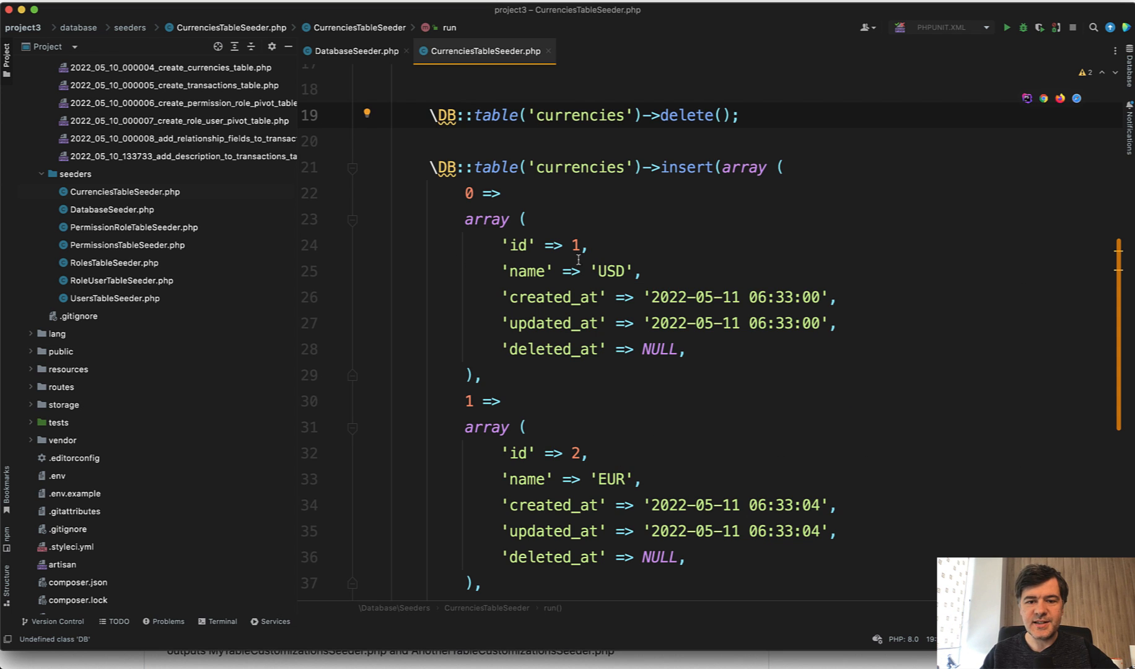
{"action": "left_click", "coordinate": [590, 245]}
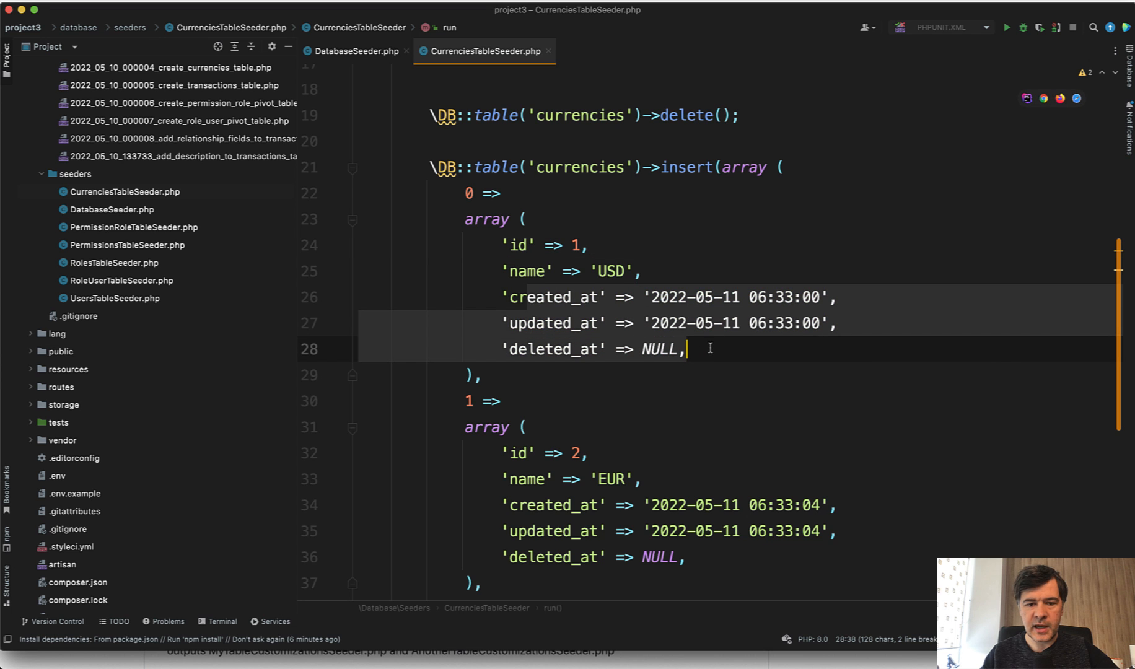
{"action": "scroll", "scroll_direction": "down", "scroll_amount": 3}
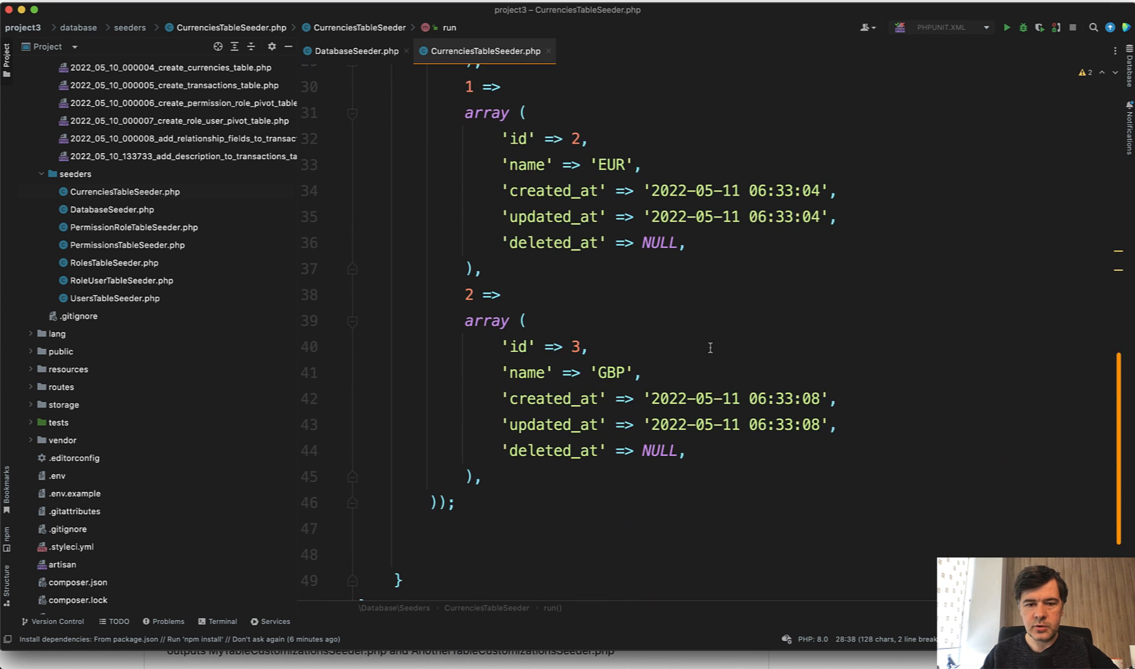
{"action": "scroll", "scroll_direction": "down", "scroll_amount": 3}
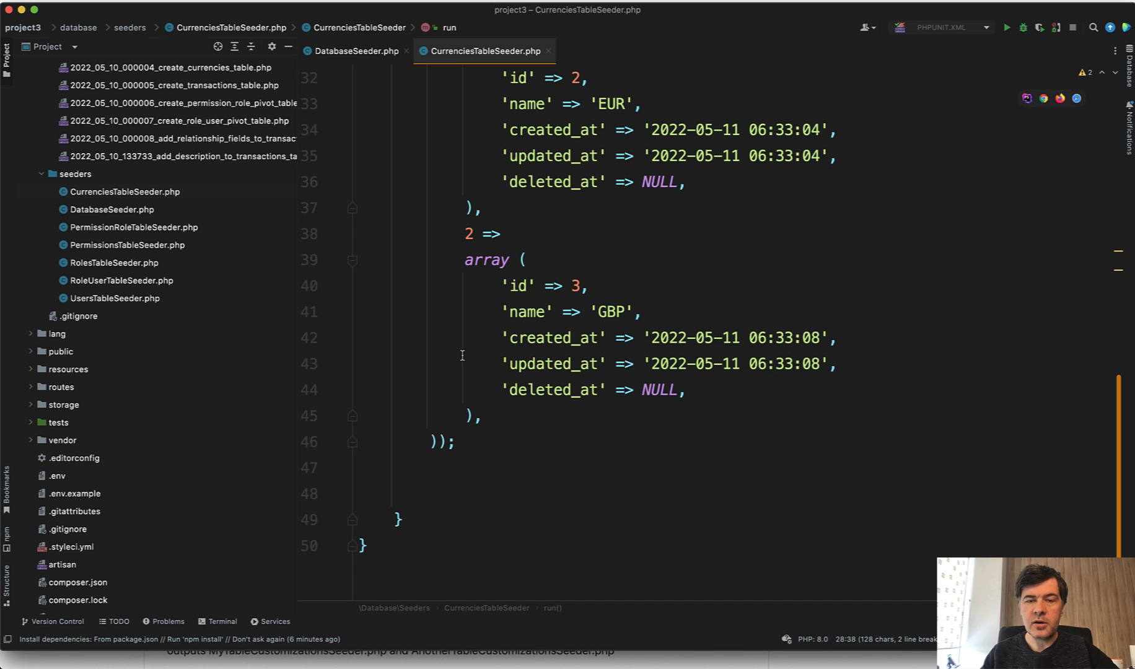
{"action": "left_click", "coordinate": [355, 51]}
{"action": "type", "text": "php artisan migrate:fresh"}
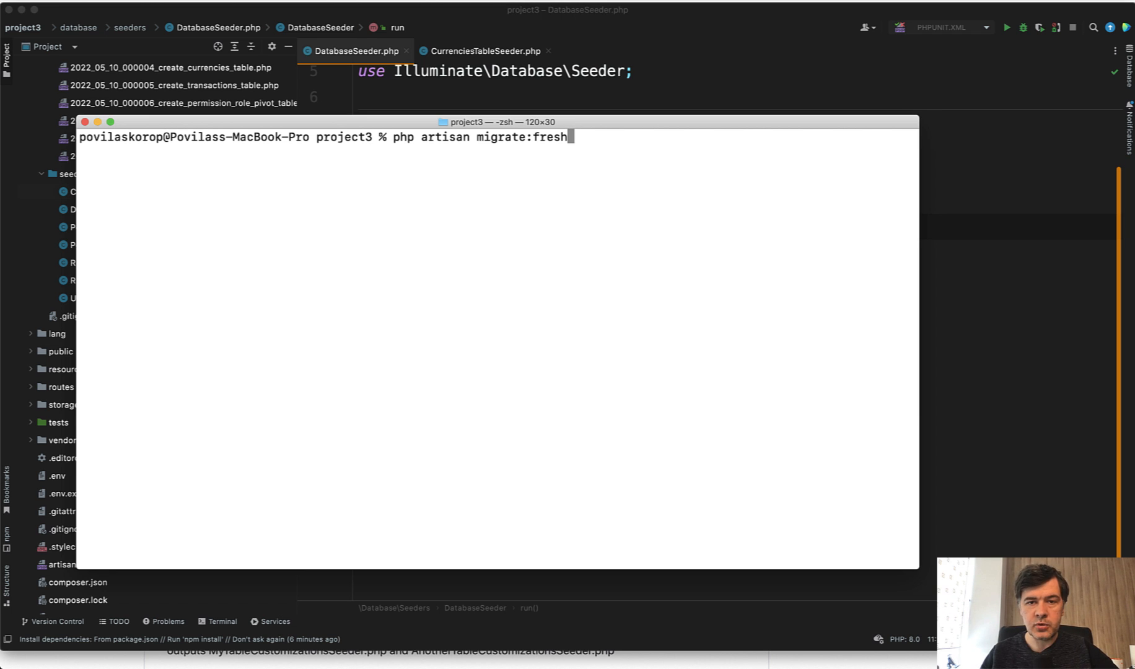
Run 'php artisan migrate:fresh --seed' and confirm CurrenciesTableSeeder ran successfully.
{"action": "type", "text": "--see"}
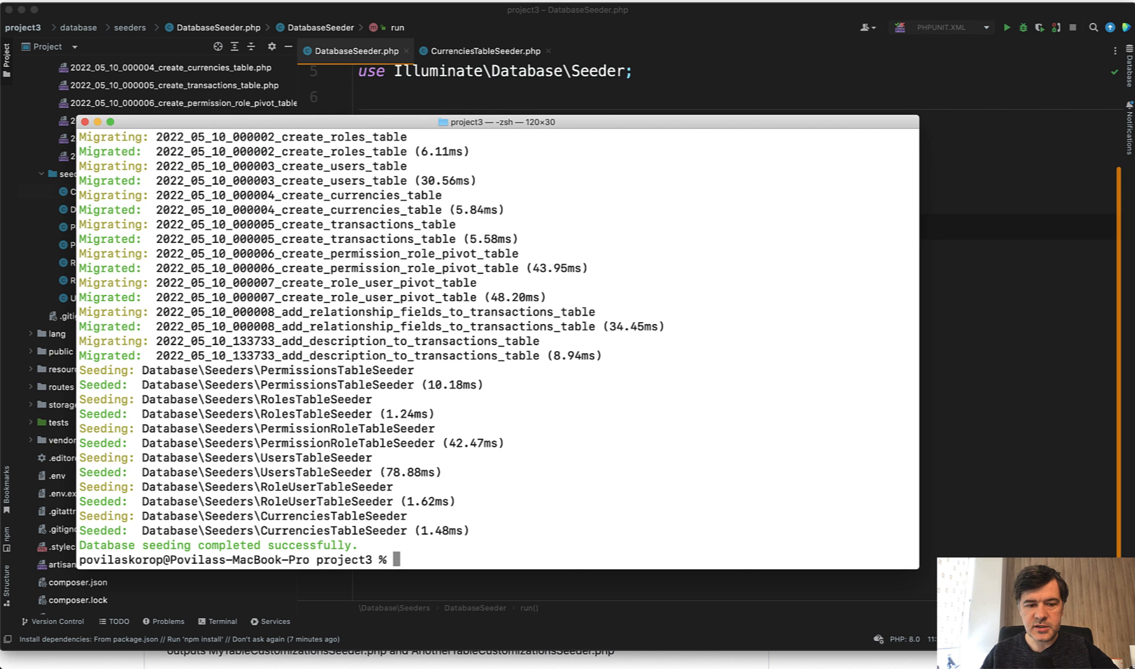
{"action": "left_click_drag", "start_coordinate": [283, 370], "coordinate": [294, 414]}
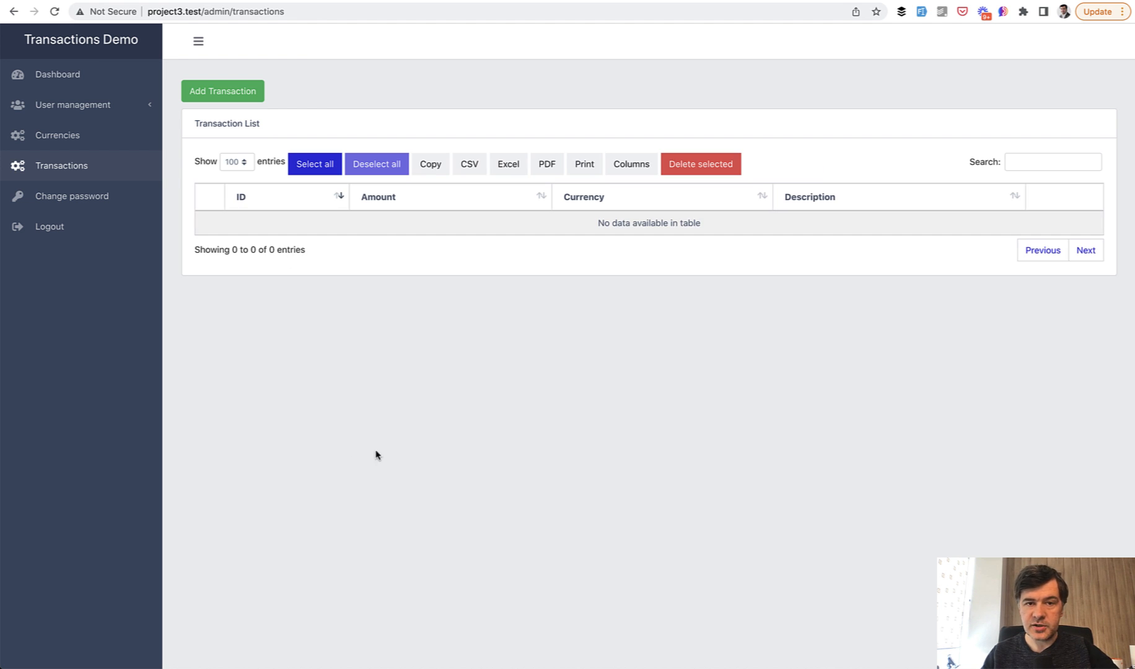
View the reseeded Currencies list with USD, EUR and GBP restored.
{"action": "left_click", "coordinate": [57, 135]}
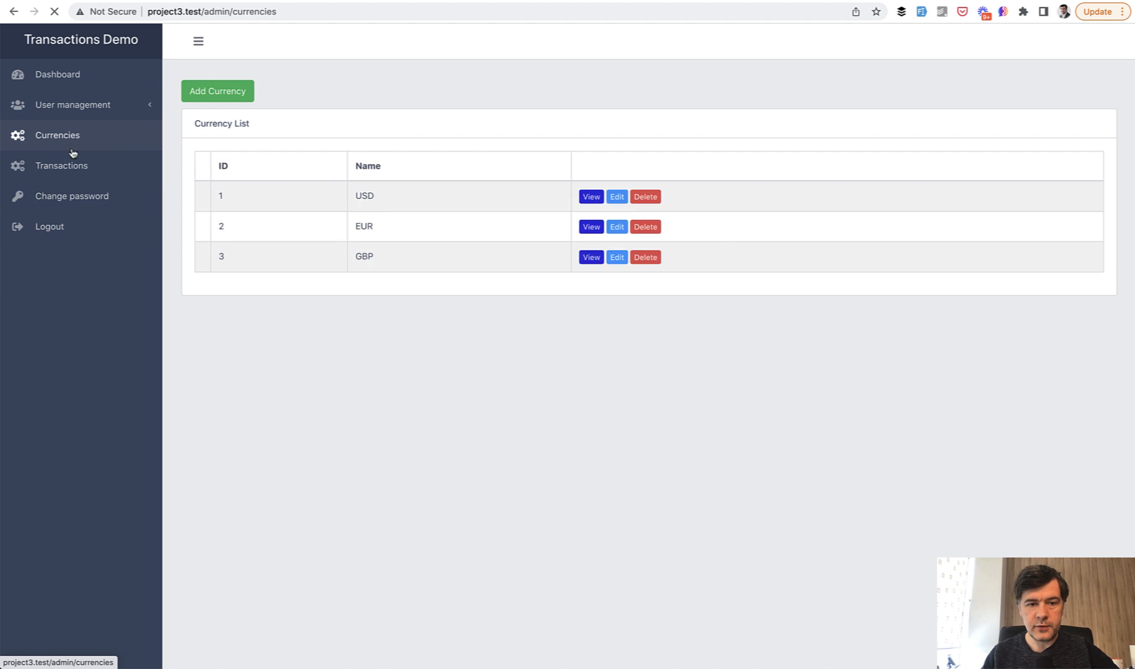
{"action": "left_click", "coordinate": [57, 135]}
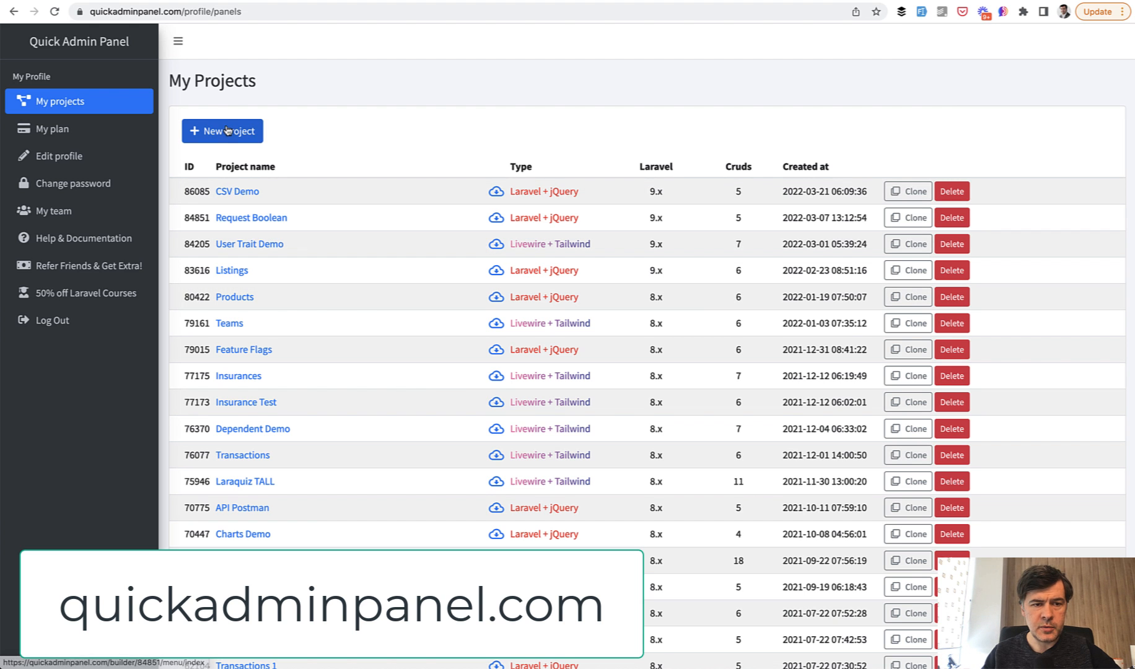
Start a new Laravel + jQuery project named 'Transactions Demo'.
{"action": "left_click", "coordinate": [221, 132]}
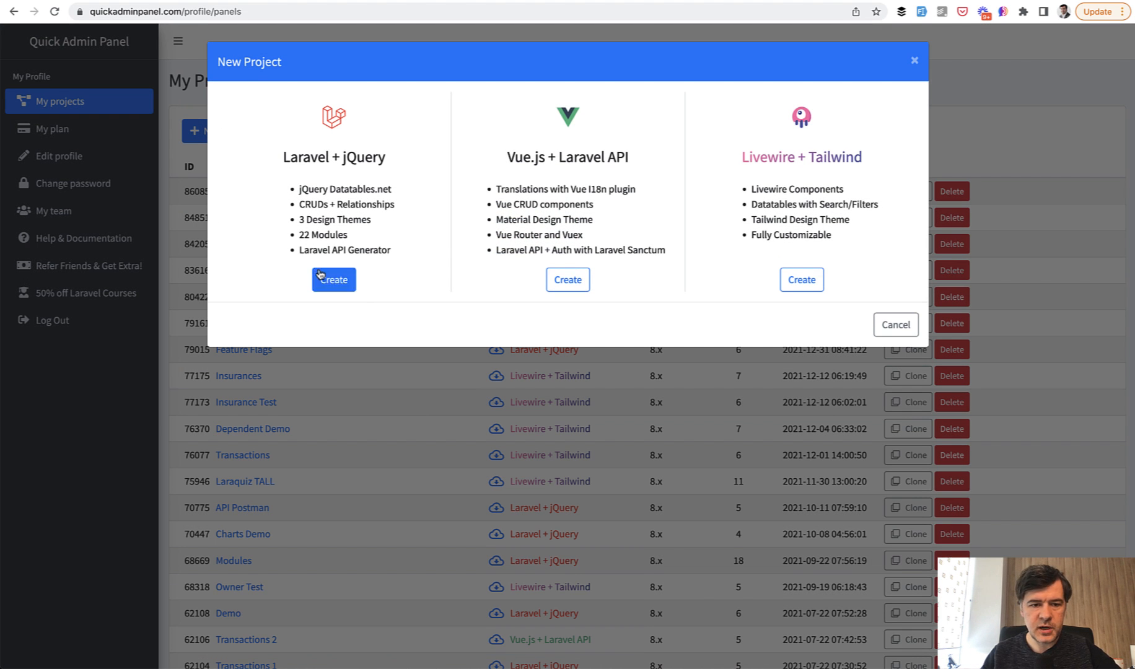
{"action": "left_click", "coordinate": [334, 280]}
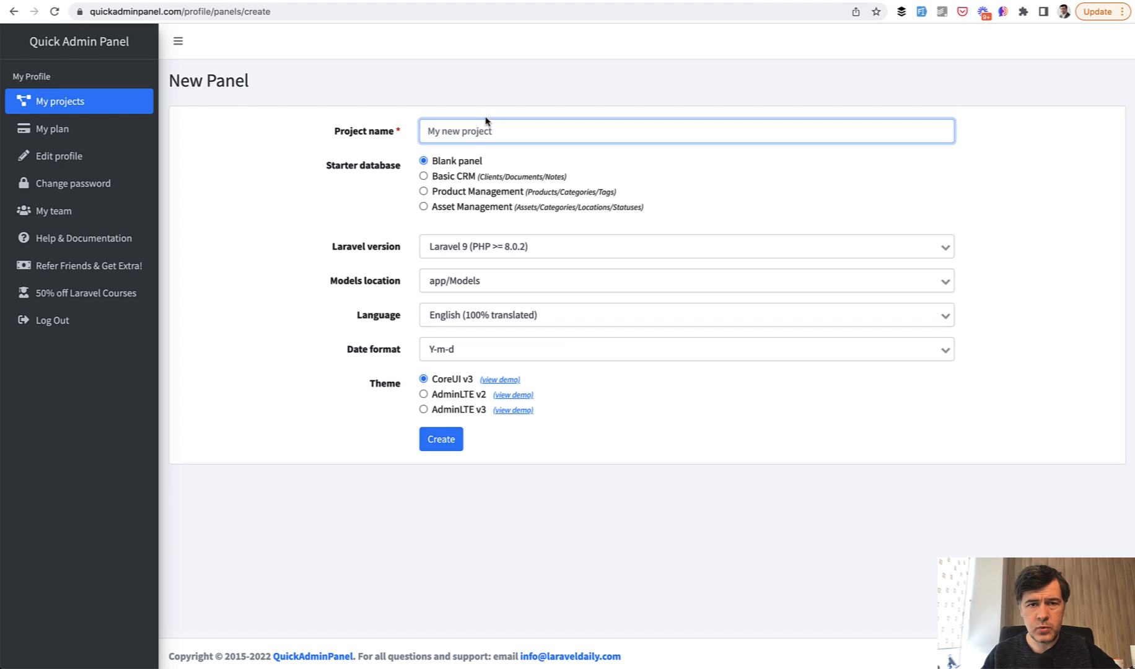
{"action": "type", "text": "Tr"}
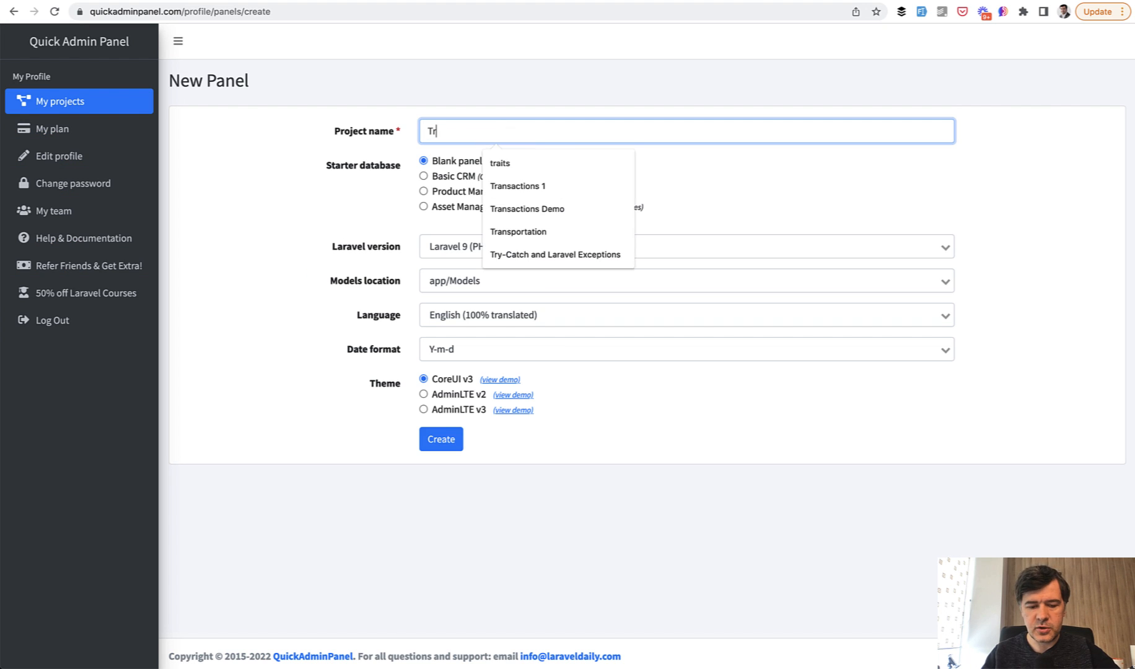
{"action": "left_click", "coordinate": [528, 186]}
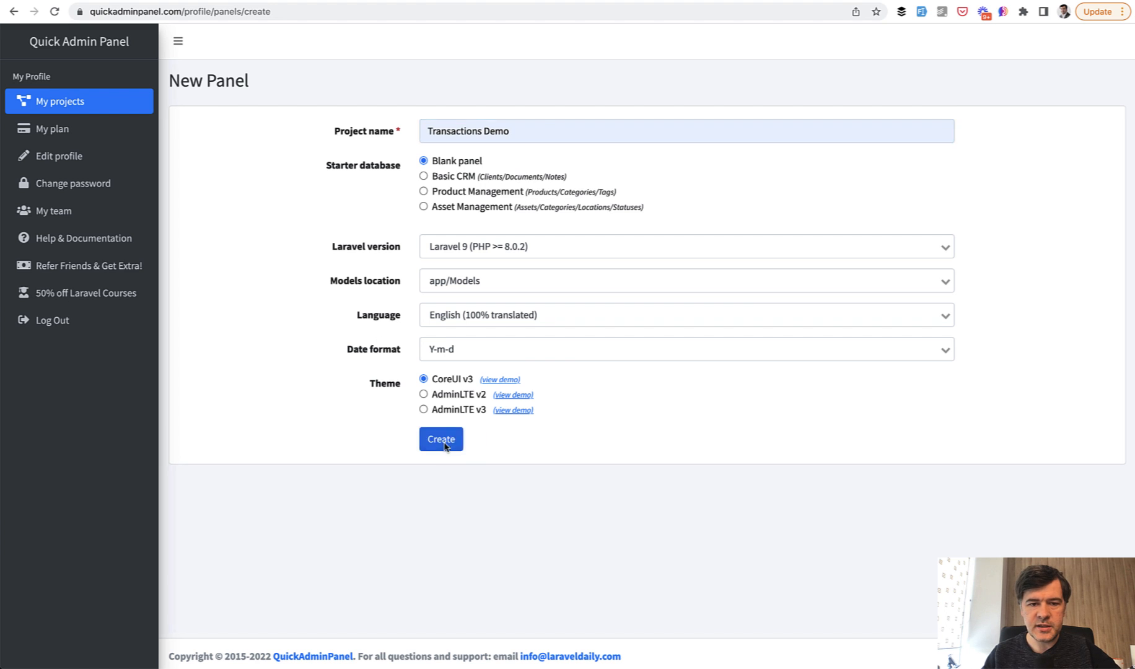
{"action": "left_click", "coordinate": [440, 439]}
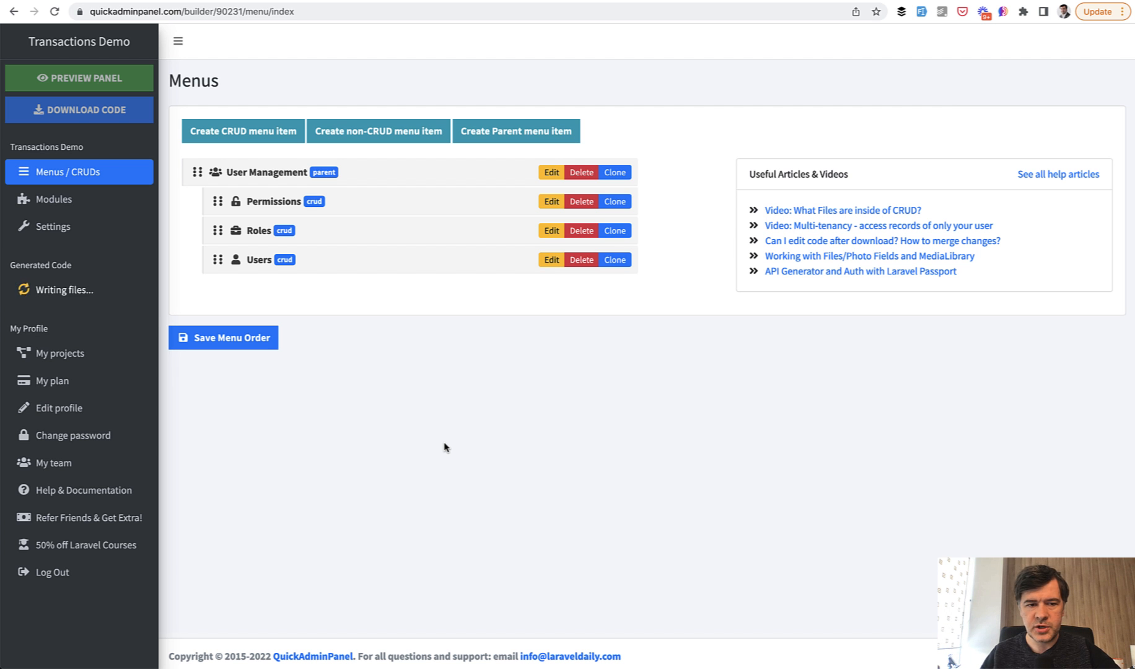
{"action": "mouse_move", "coordinate": [243, 110]}
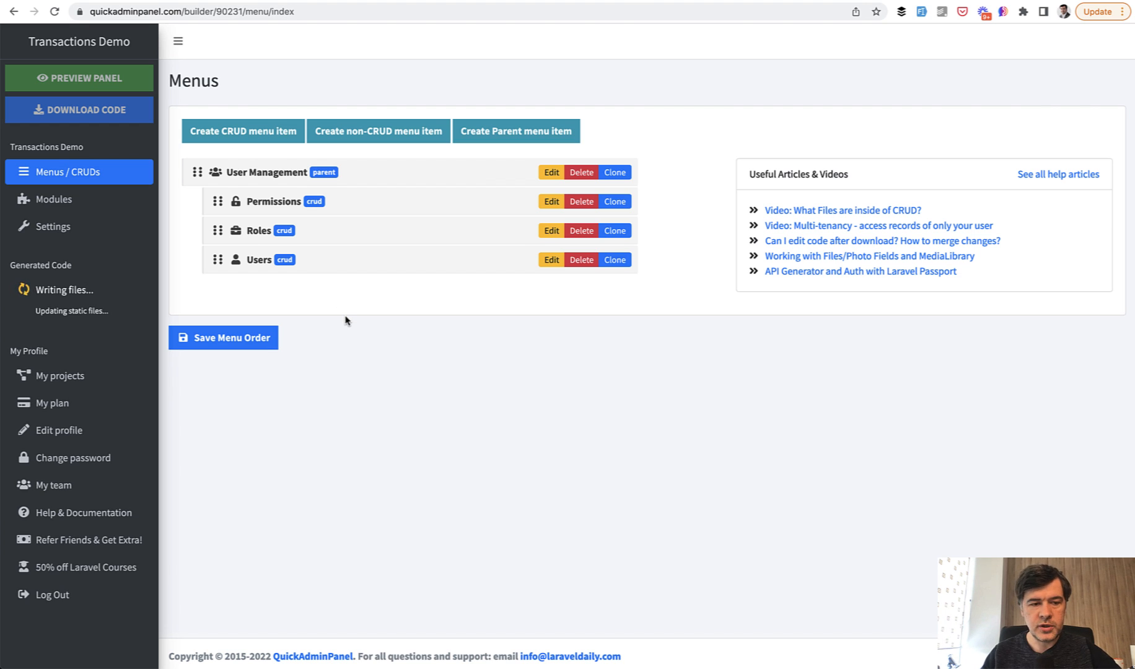
{"action": "mouse_move", "coordinate": [89, 332]}
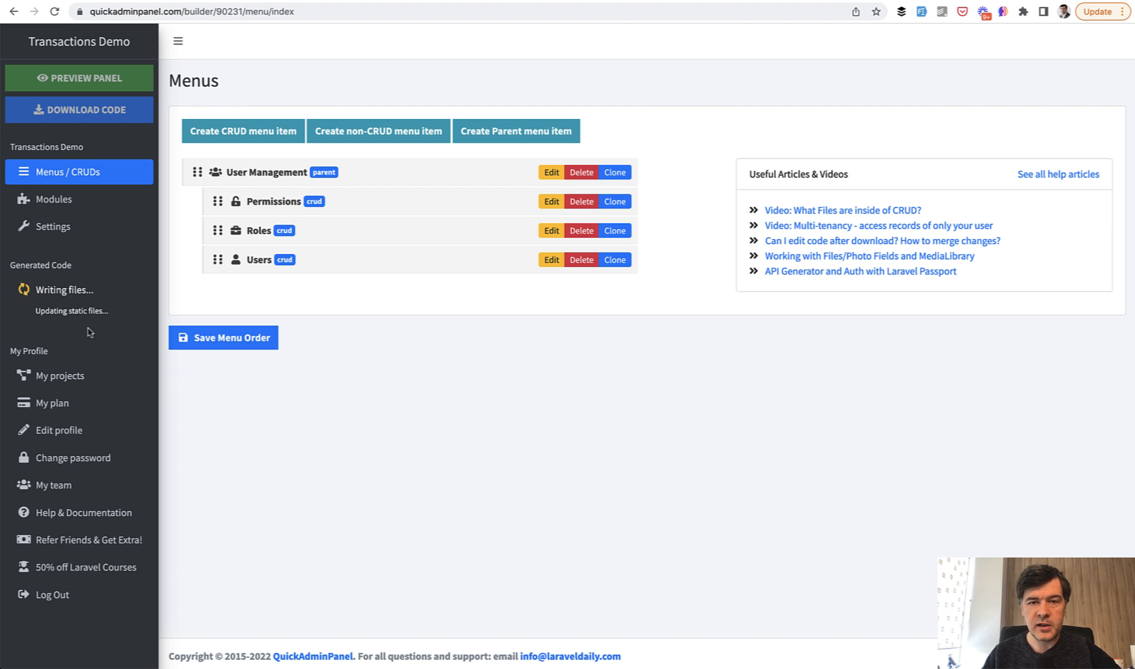
Create a new CRUD with model name 'Currencies'.
{"action": "left_click", "coordinate": [243, 132]}
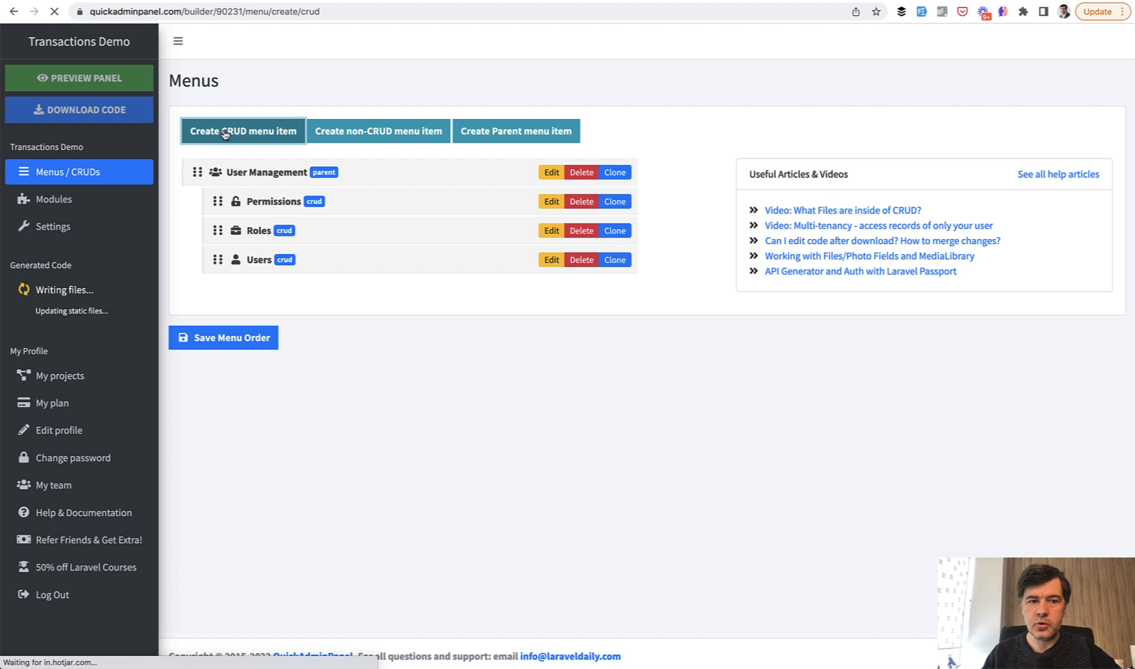
{"action": "left_click", "coordinate": [243, 131]}
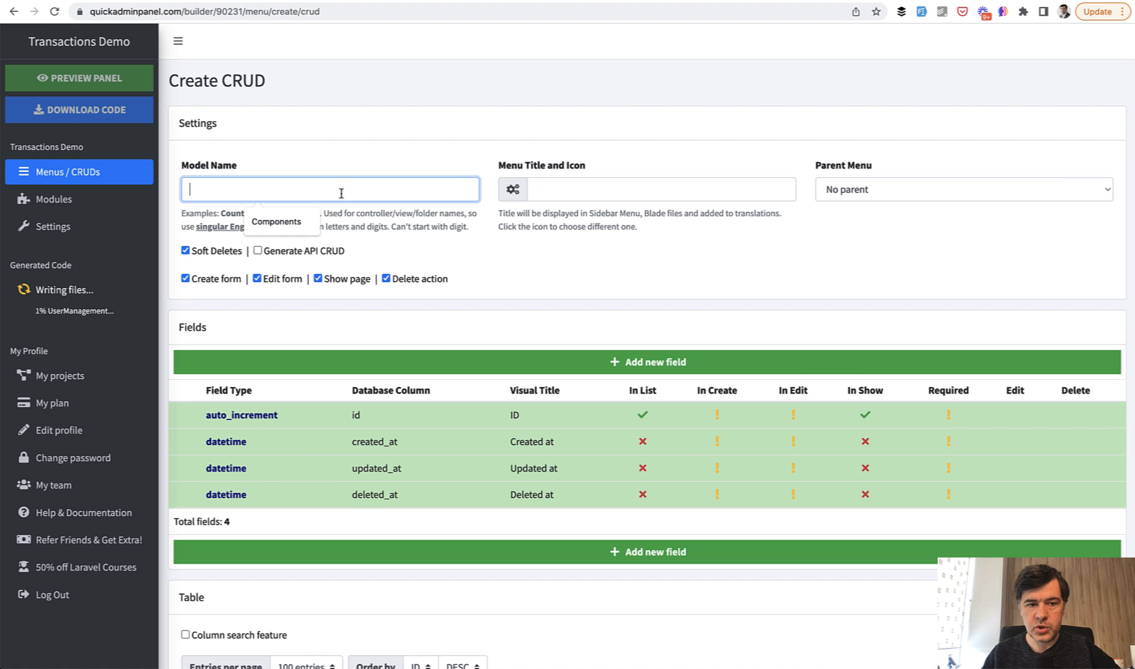
{"action": "type", "text": "Currenc"}
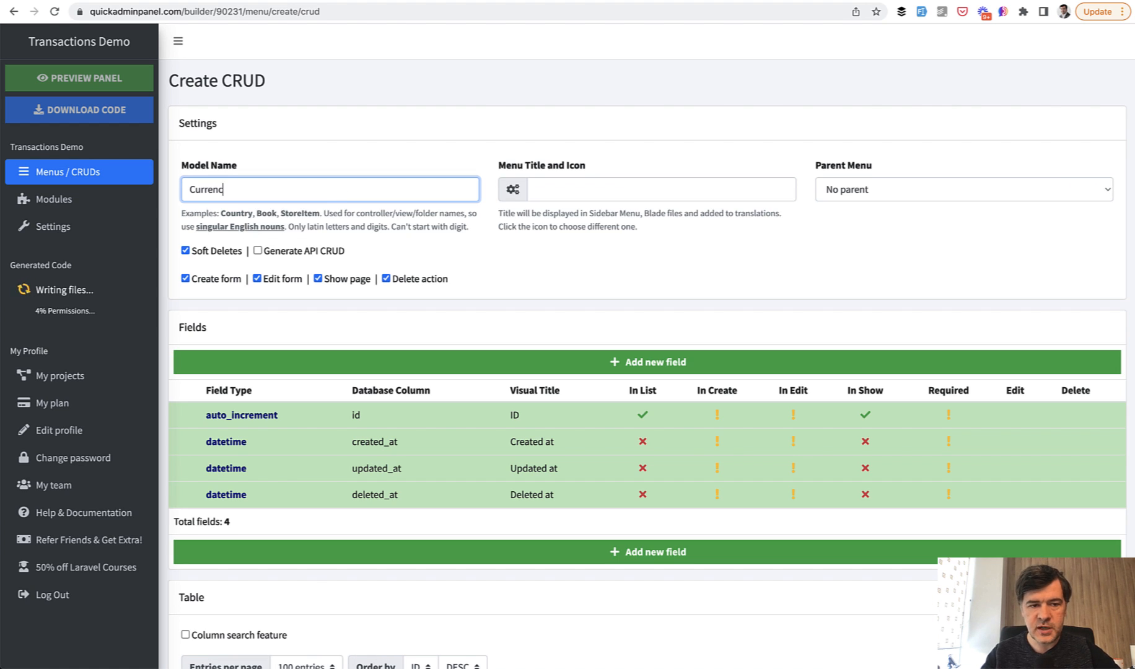
{"action": "type", "text": "Currencies"}
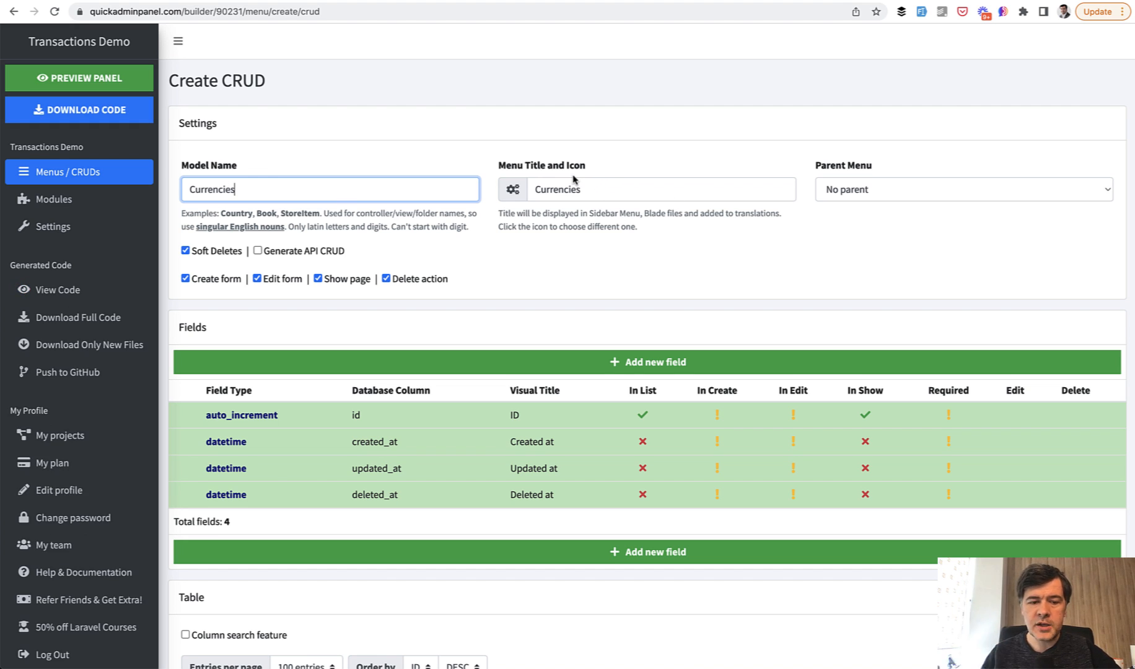
{"action": "scroll", "scroll_direction": "down", "scroll_amount": 3}
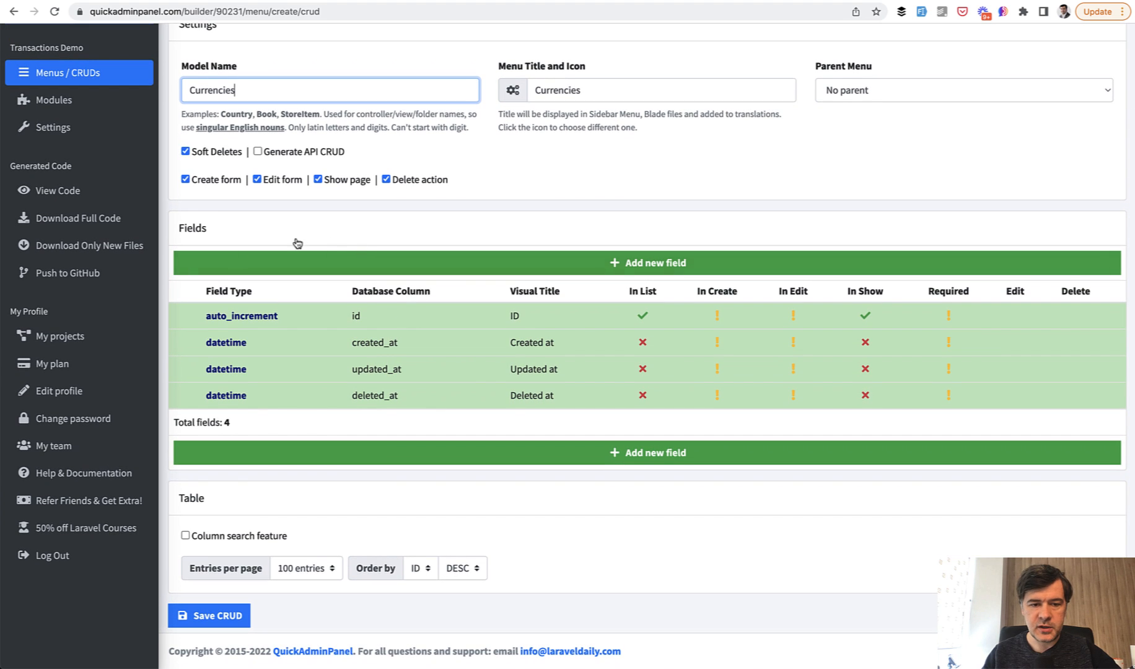
Add a required text field 'name' to the Currencies CRUD and save it.
{"action": "left_click", "coordinate": [647, 263]}
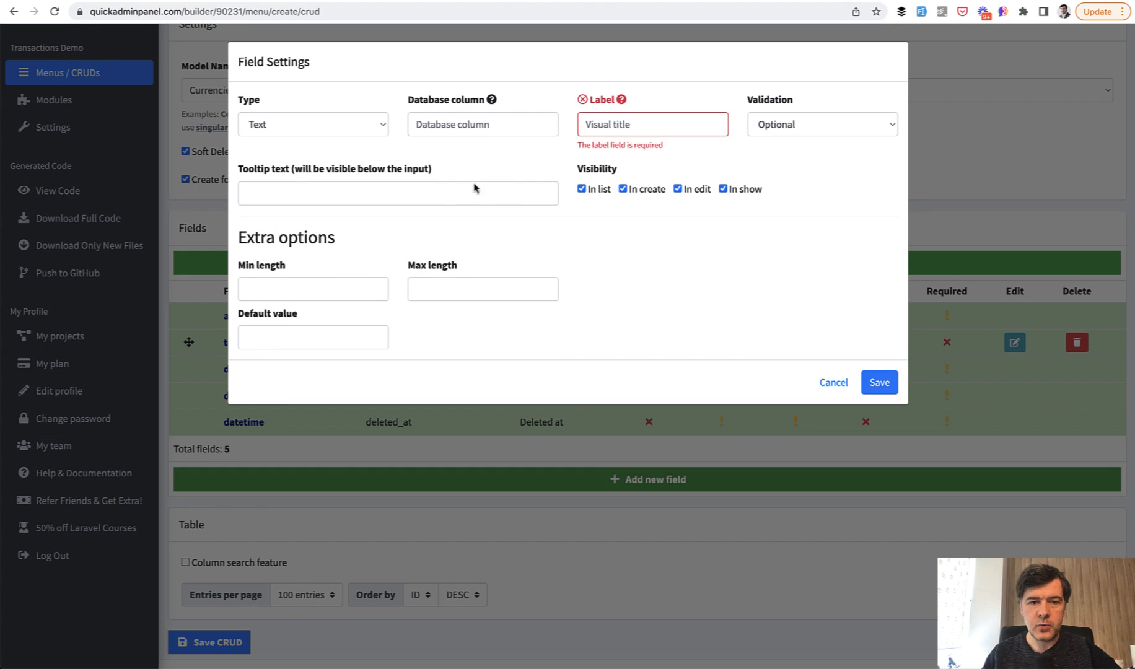
{"action": "type", "text": "name"}
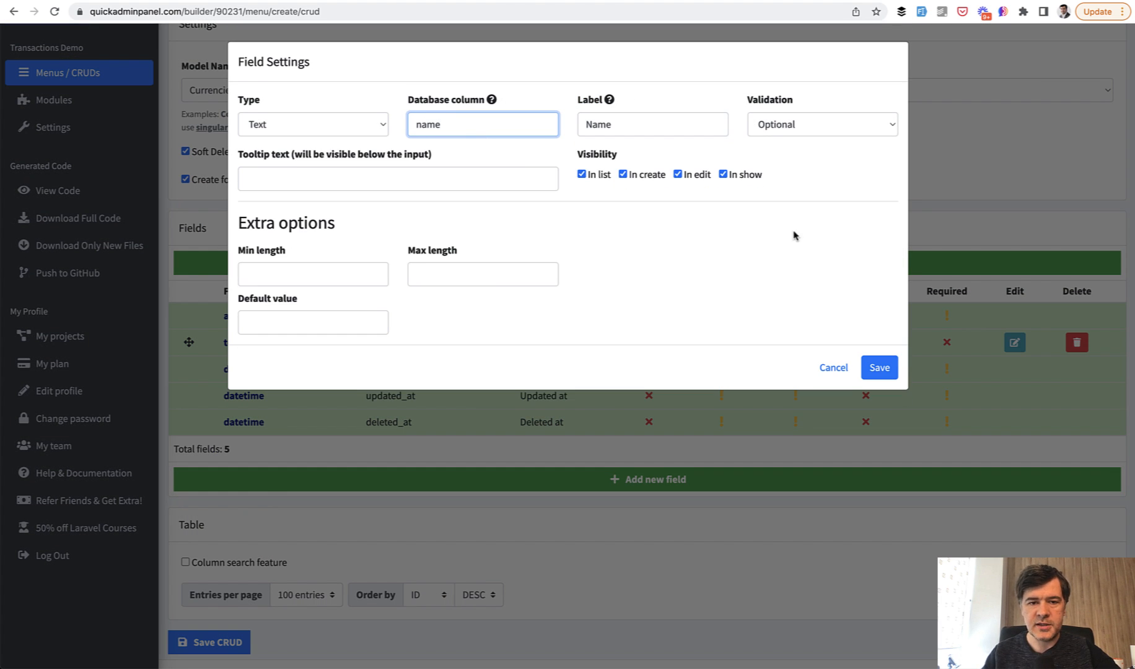
{"action": "left_click", "coordinate": [821, 124]}
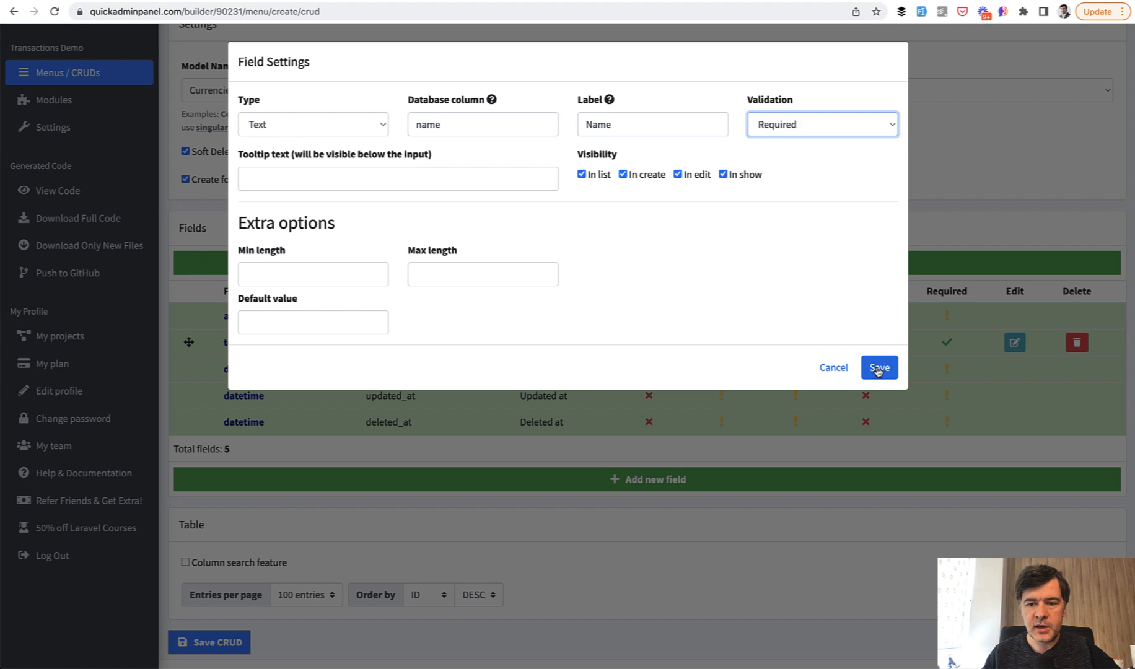
{"action": "left_click", "coordinate": [879, 366]}
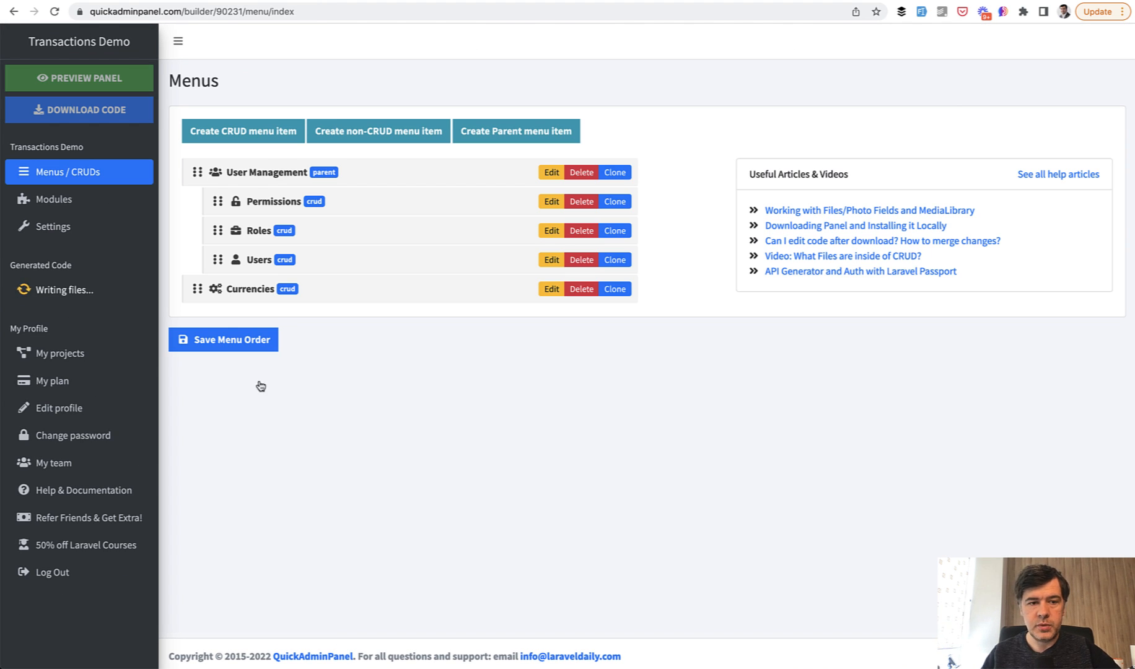
Create a new CRUD with model name 'Transactions'.
{"action": "left_click", "coordinate": [243, 131]}
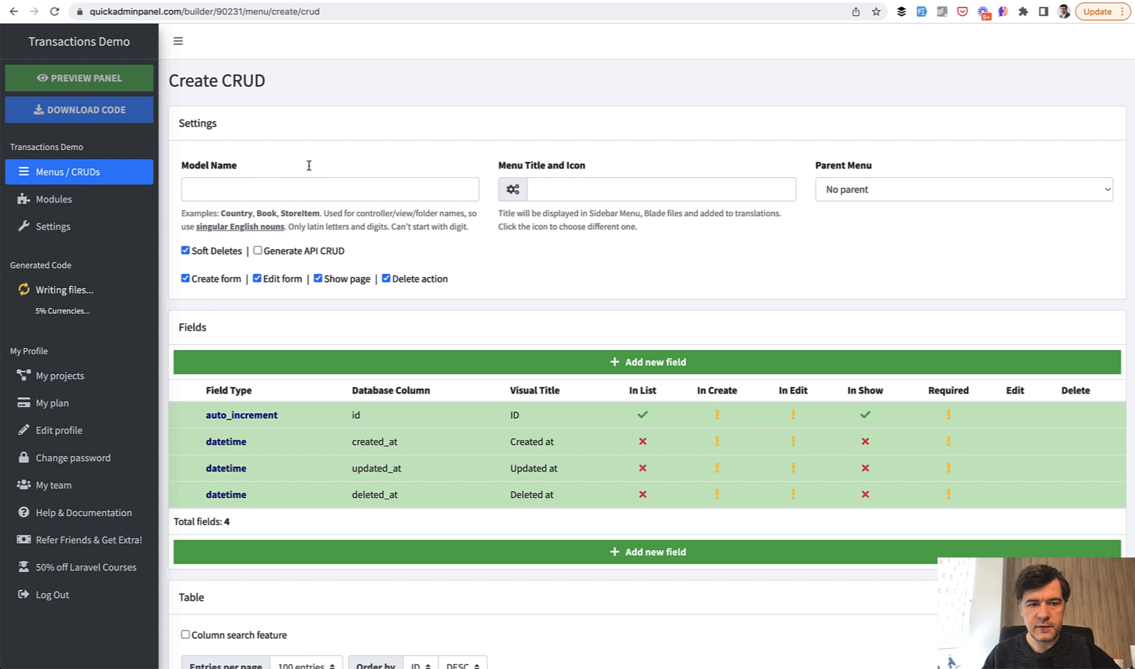
{"action": "type", "text": "T"}
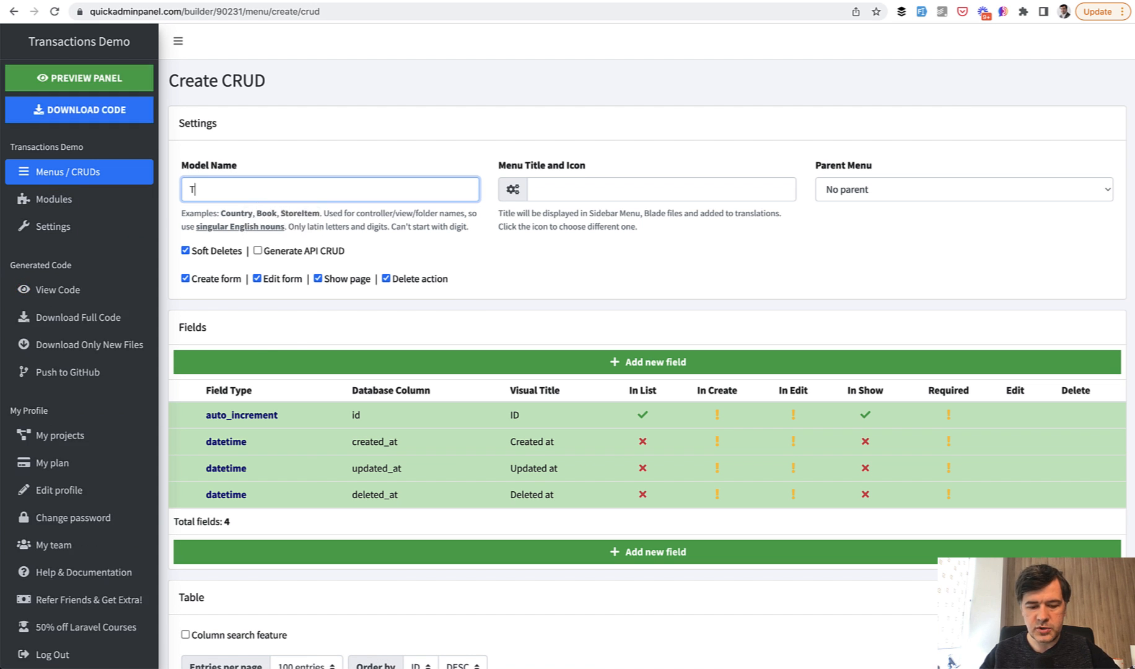
{"action": "type", "text": "Transactions"}
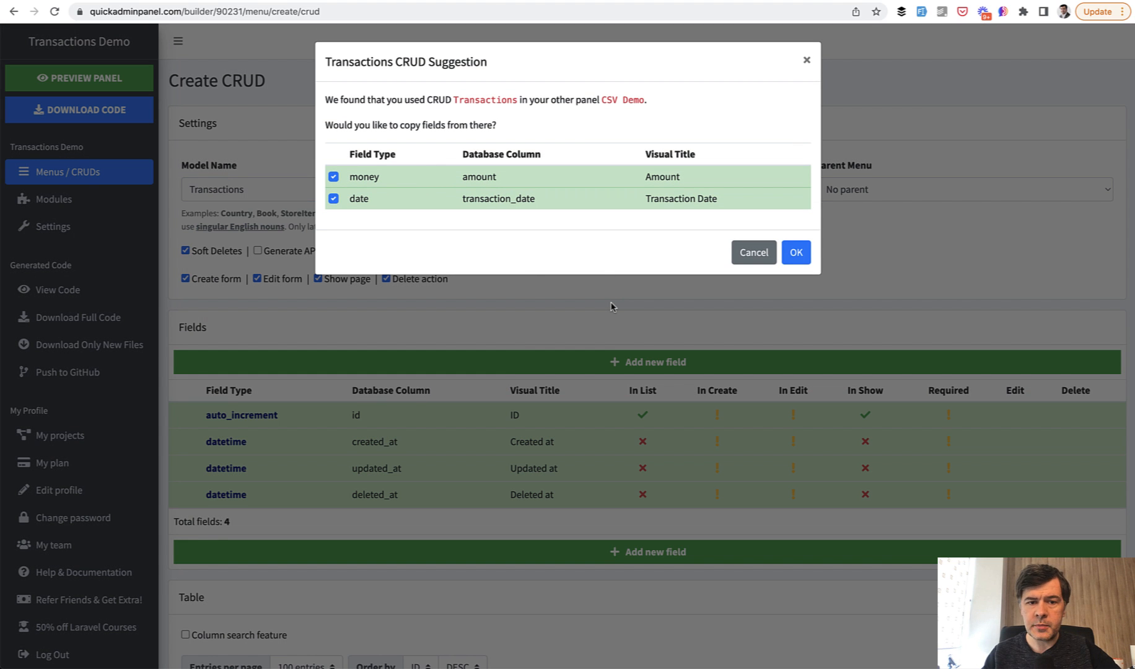
{"action": "mouse_move", "coordinate": [689, 321]}
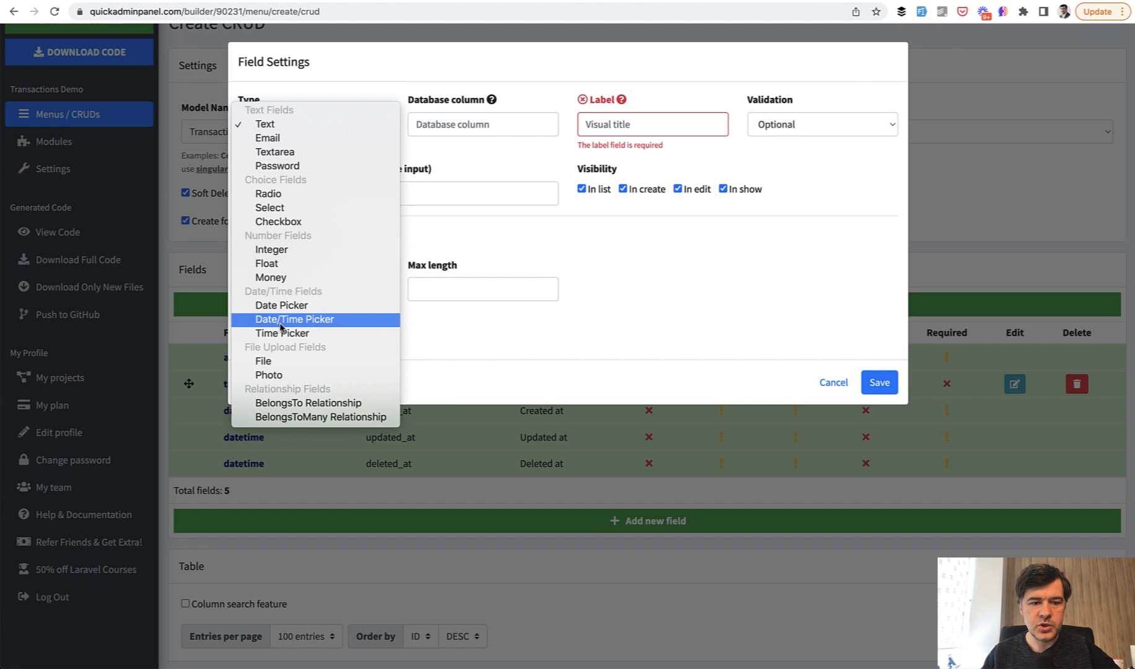
Add a BelongsTo relationship field 'currency' linked to the Currencies model and save it.
{"action": "left_click", "coordinate": [307, 403]}
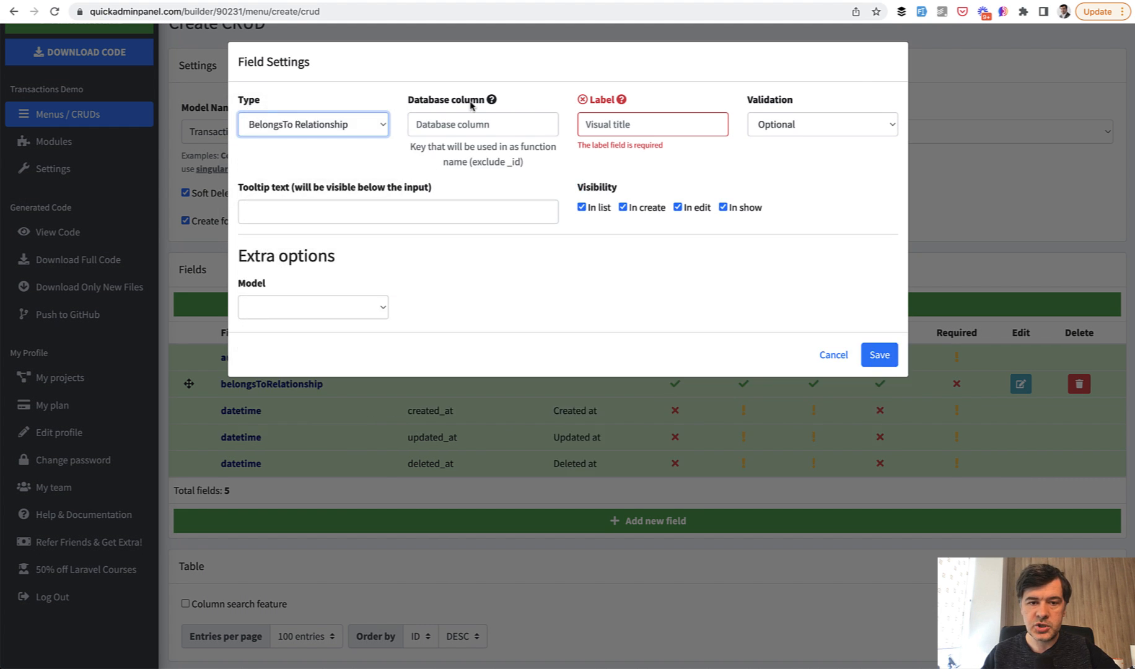
{"action": "type", "text": "currency"}
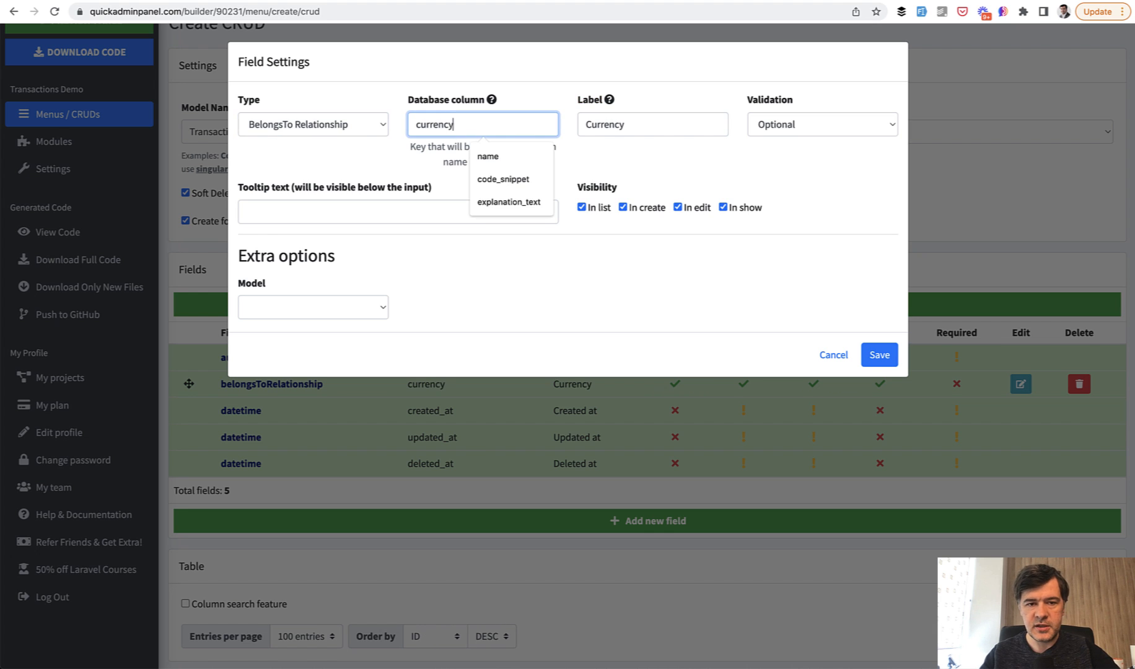
{"action": "left_click", "coordinate": [313, 306]}
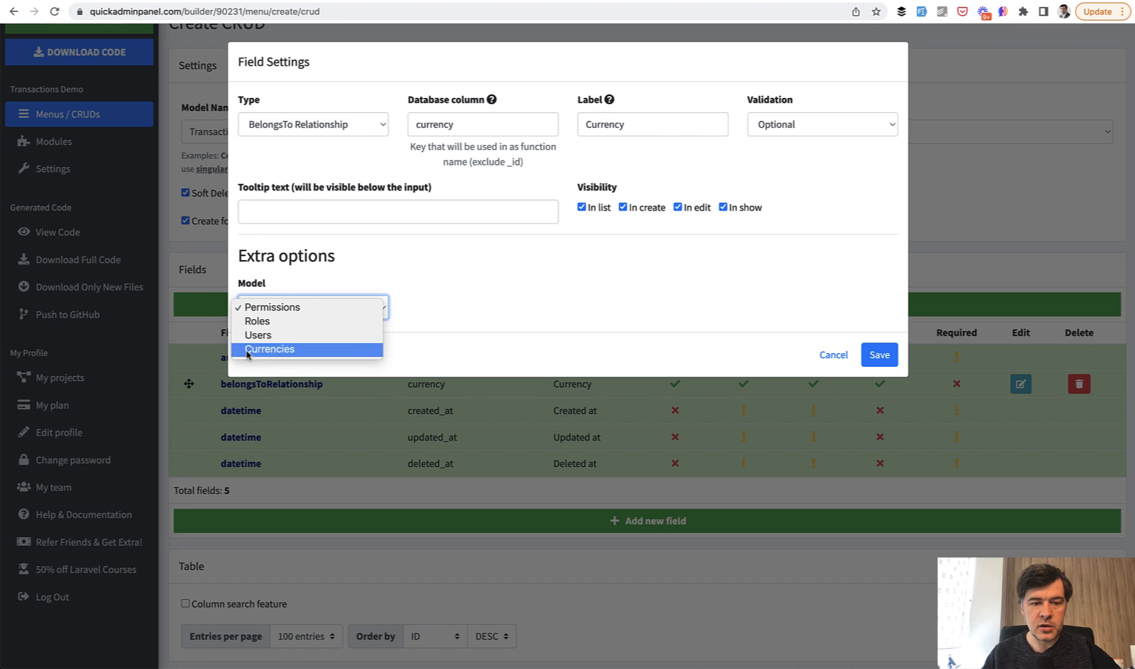
{"action": "left_click", "coordinate": [269, 350]}
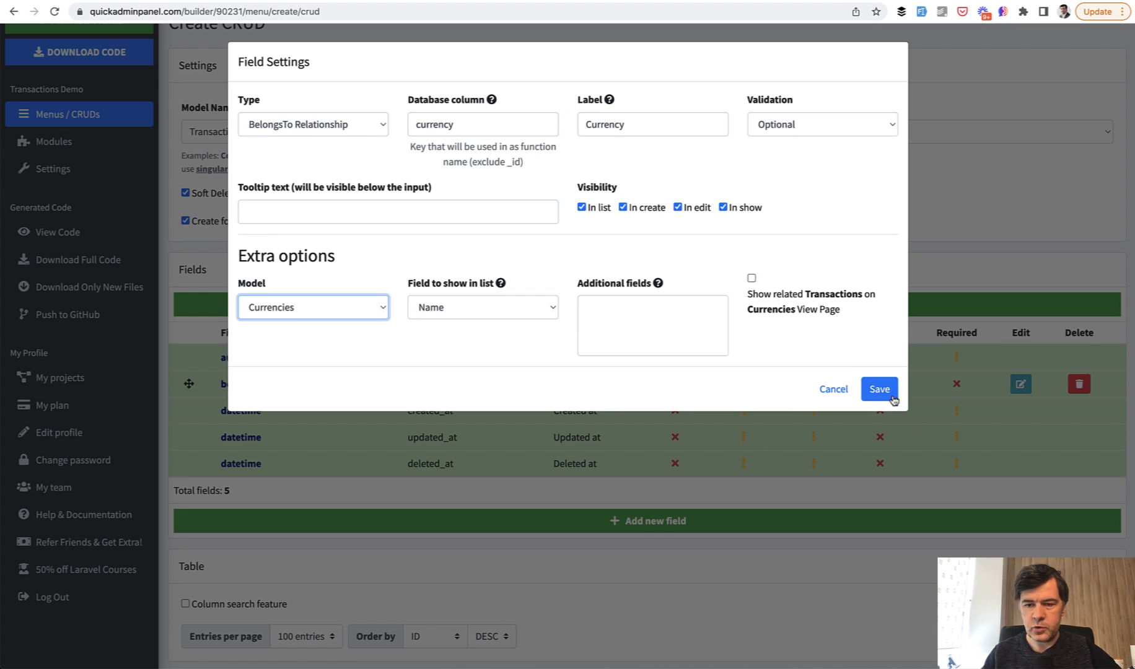
{"action": "left_click", "coordinate": [879, 389]}
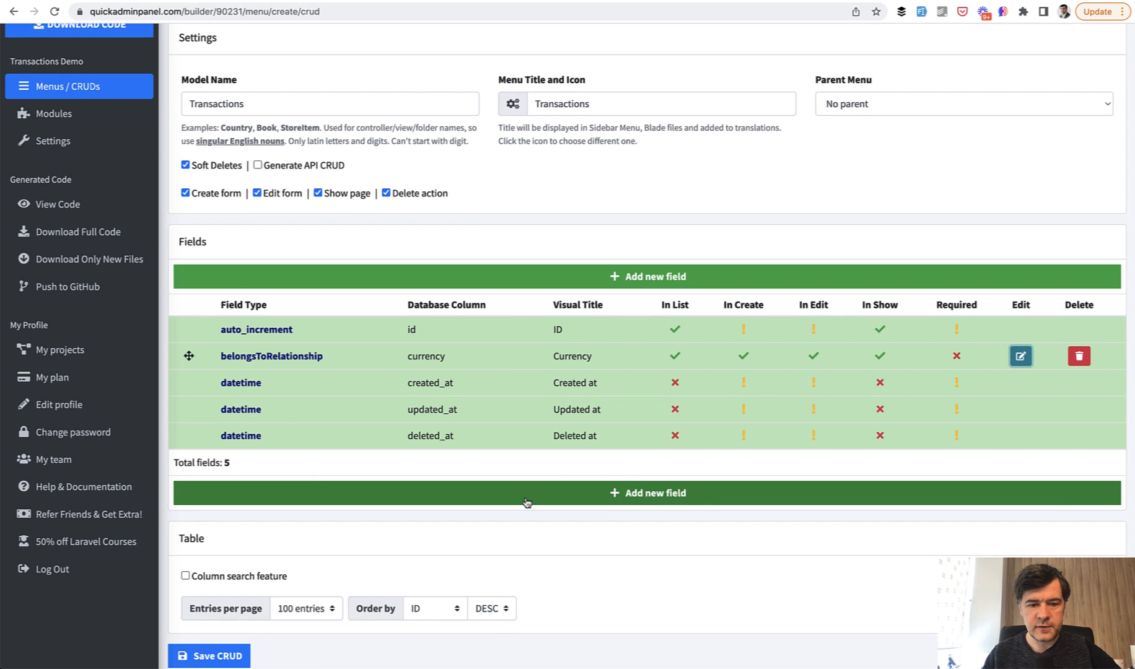
Add a Money field 'amount' to Transactions and save the CRUD into the menu list.
{"action": "left_click", "coordinate": [647, 494]}
{"action": "type", "text": "amount"}
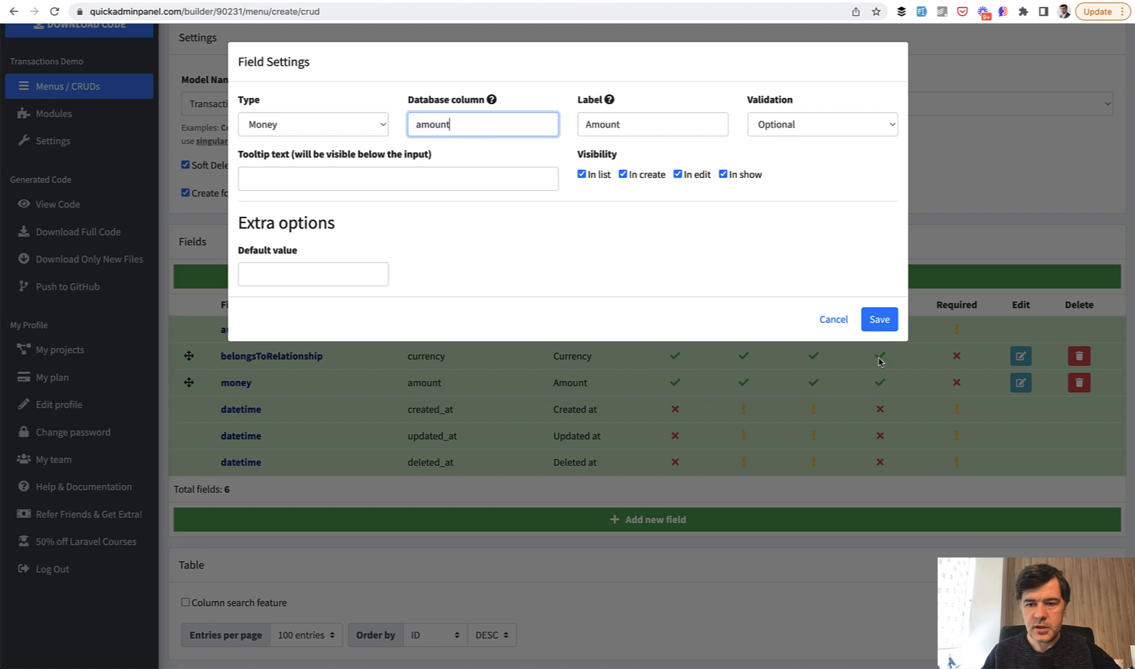
{"action": "left_click", "coordinate": [879, 320]}
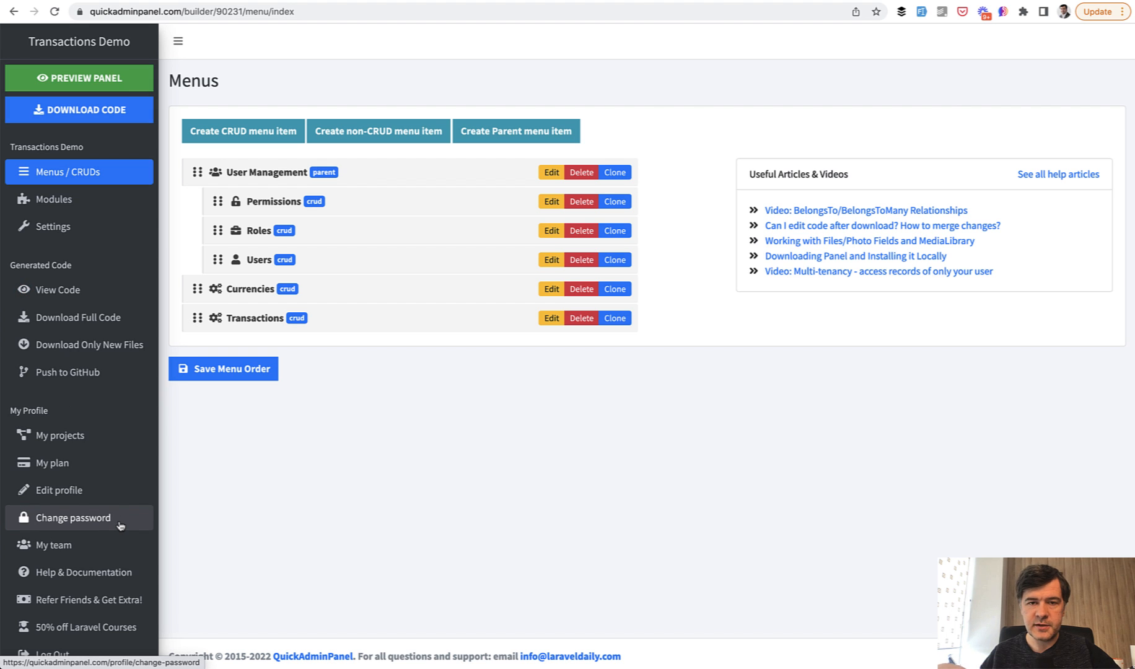
{"action": "mouse_move", "coordinate": [57, 290]}
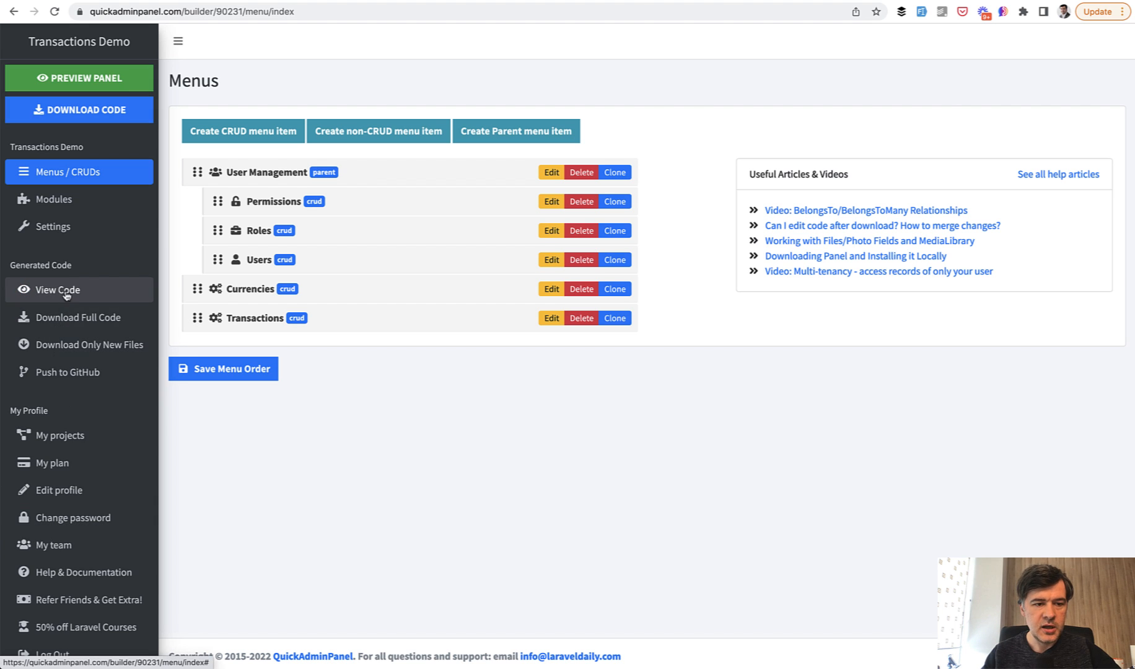
{"action": "left_click", "coordinate": [57, 290]}
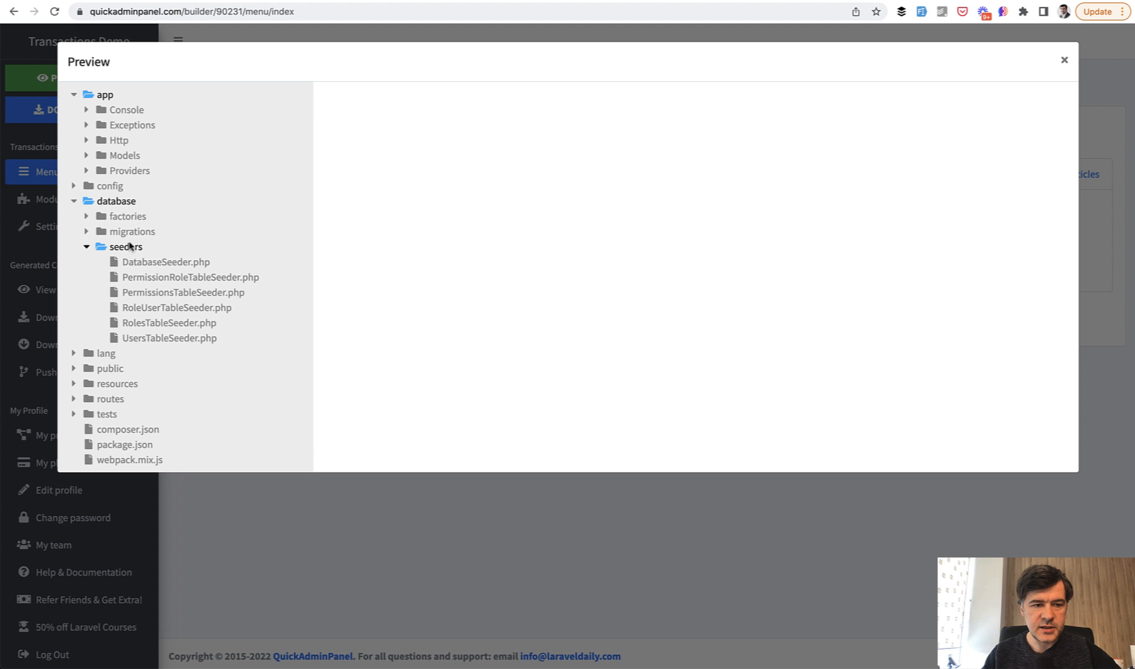
{"action": "left_click", "coordinate": [1063, 60]}
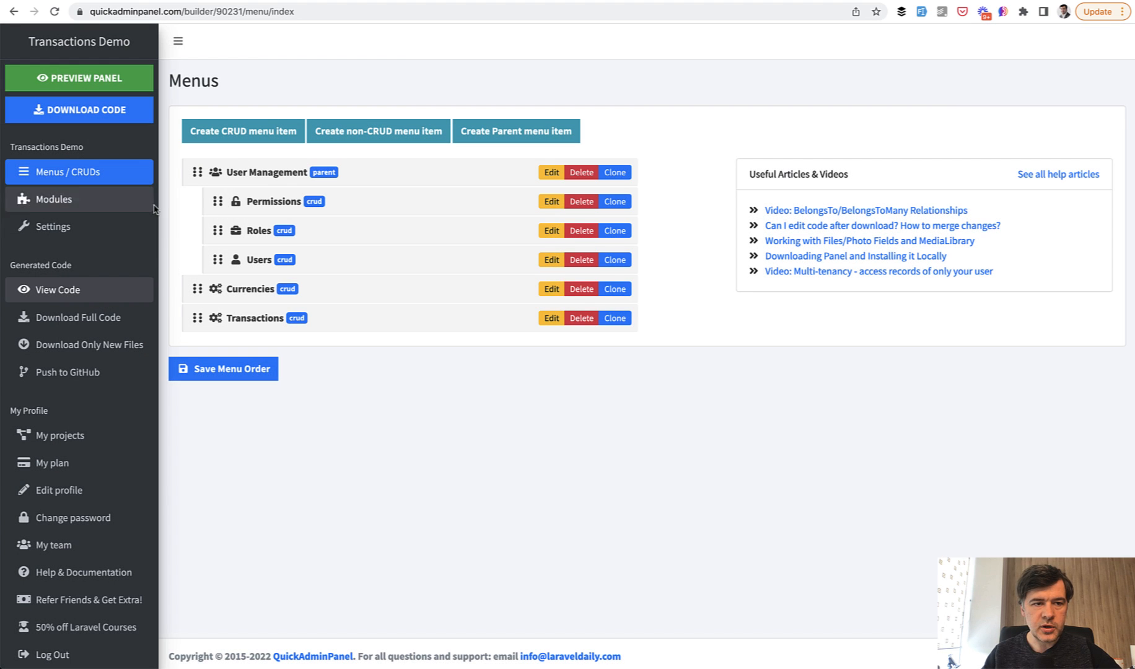